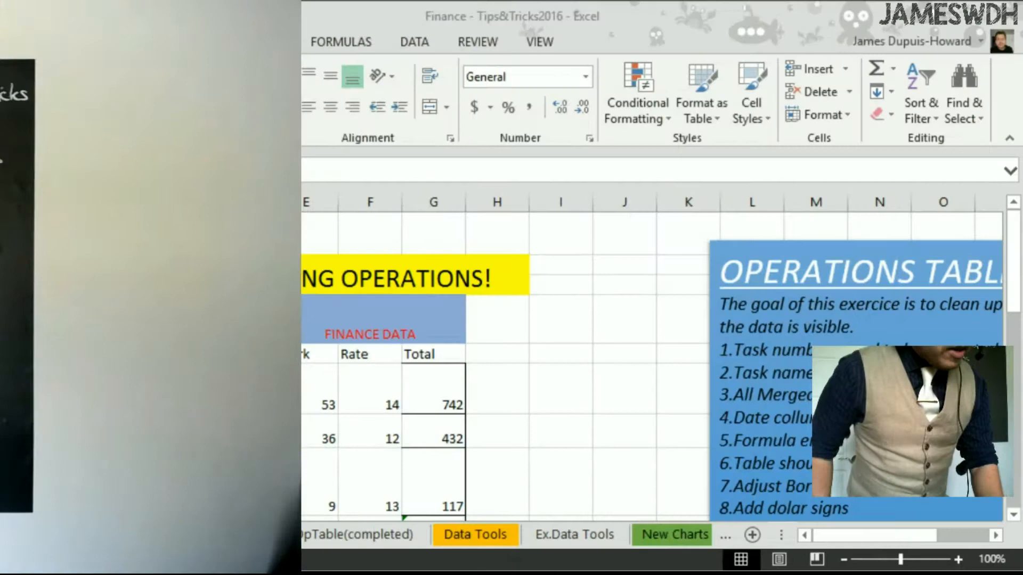
# Step: Compare the Ex.OpTable exercise sheet against the completed version, then return to the exercise sheet
pyautogui.click(215, 534)
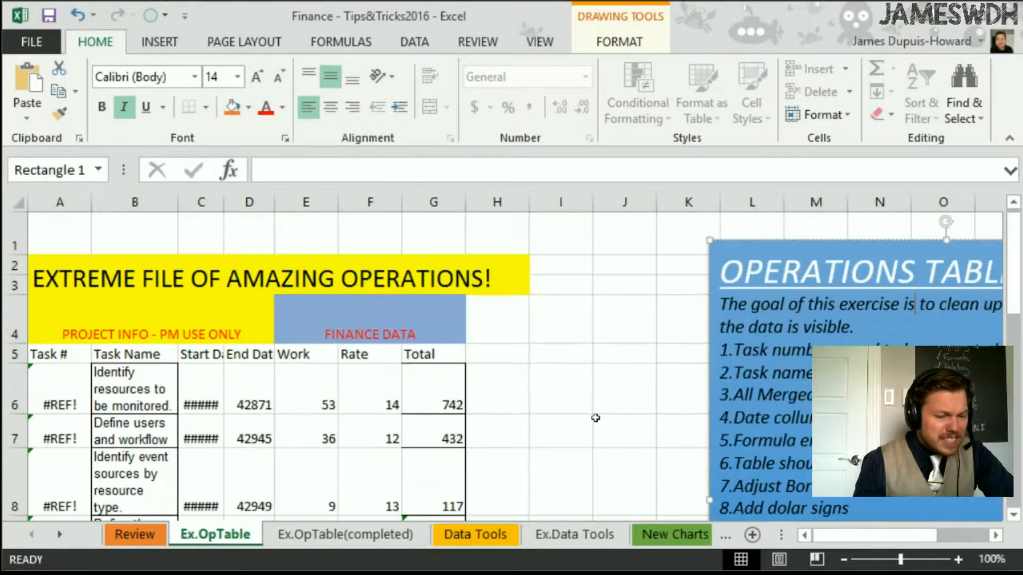
pyautogui.scroll(-3)
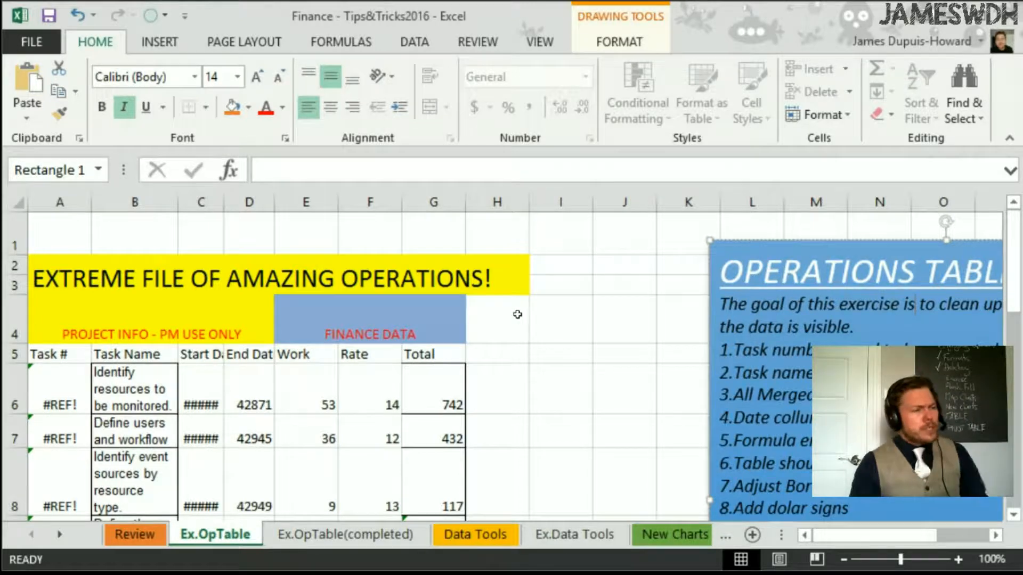
pyautogui.moveTo(426, 304)
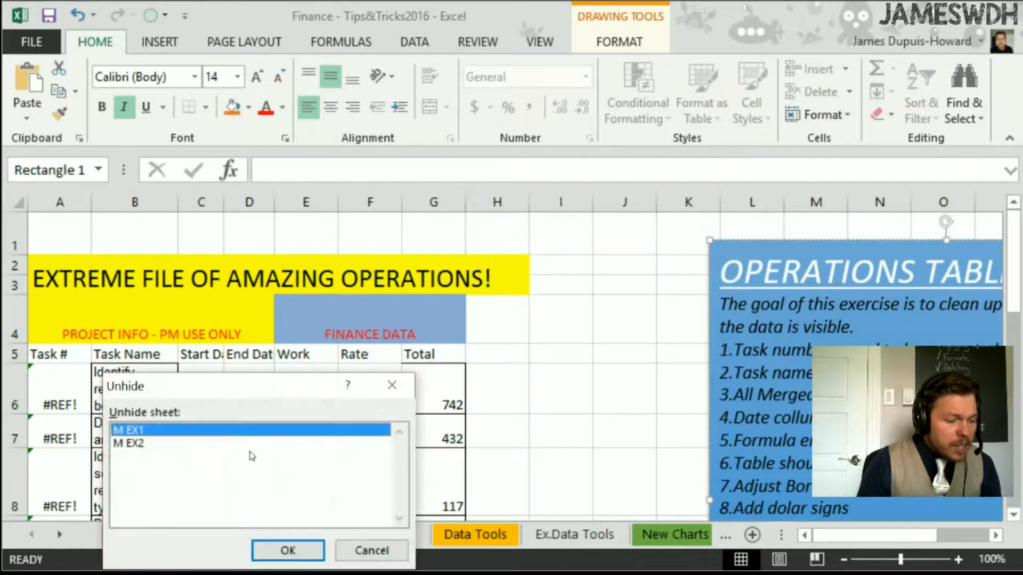
pyautogui.click(286, 550)
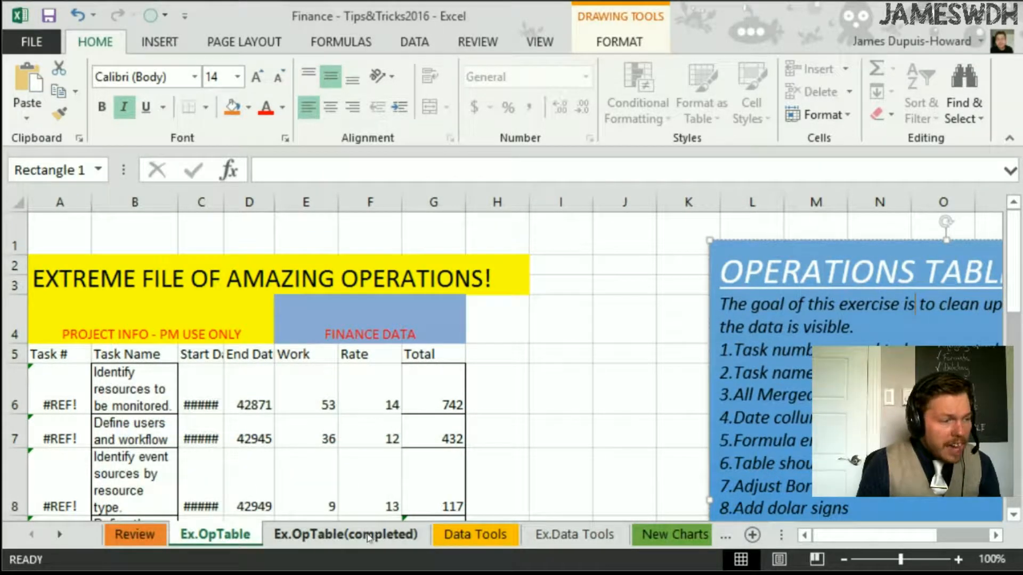
pyautogui.click(346, 534)
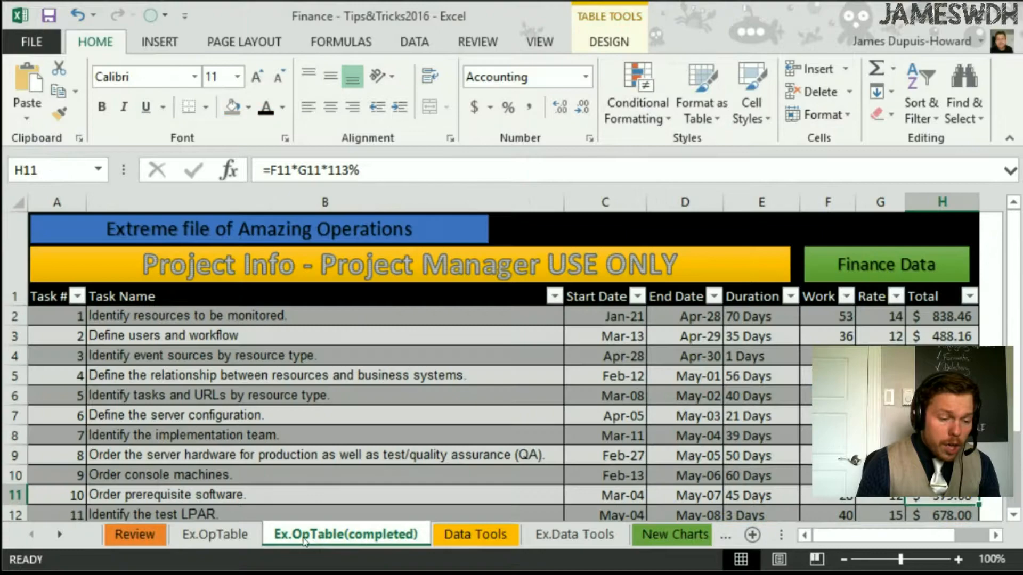
pyautogui.scroll(-3)
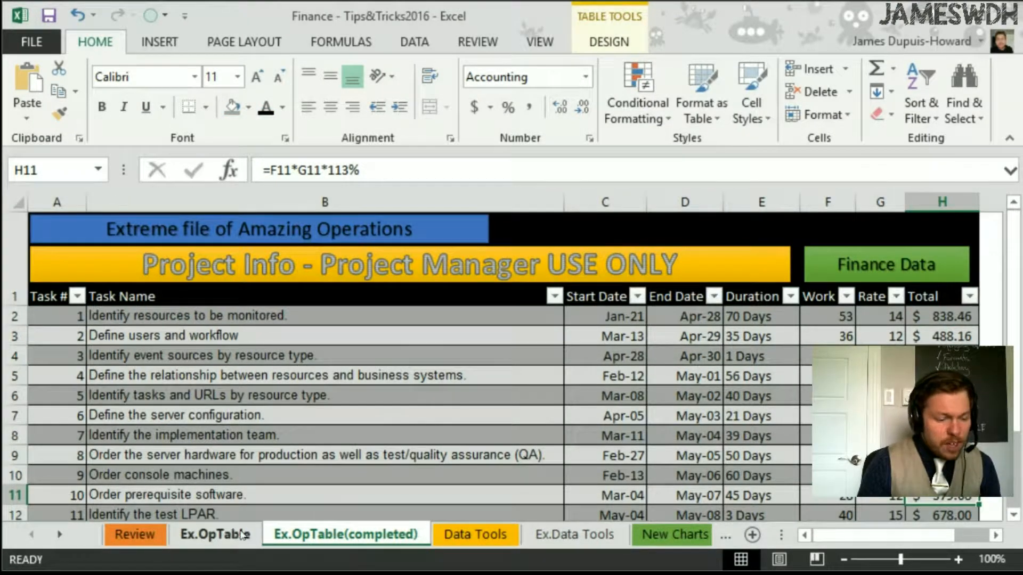
pyautogui.click(214, 534)
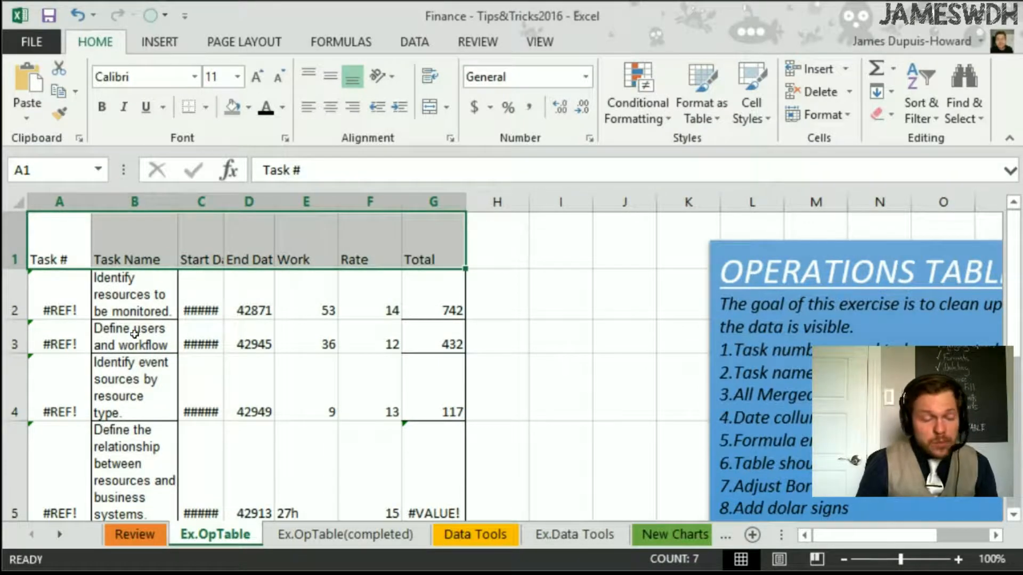
pyautogui.scroll(-3)
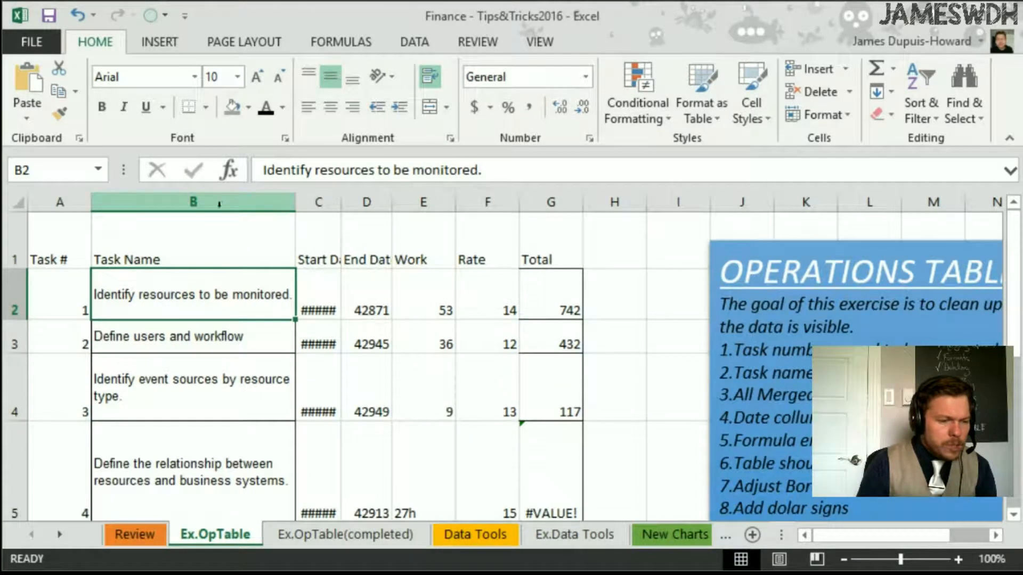
# Step: Widen column B (Task Name) by dragging its header border so names fit on one line
pyautogui.click(191, 202)
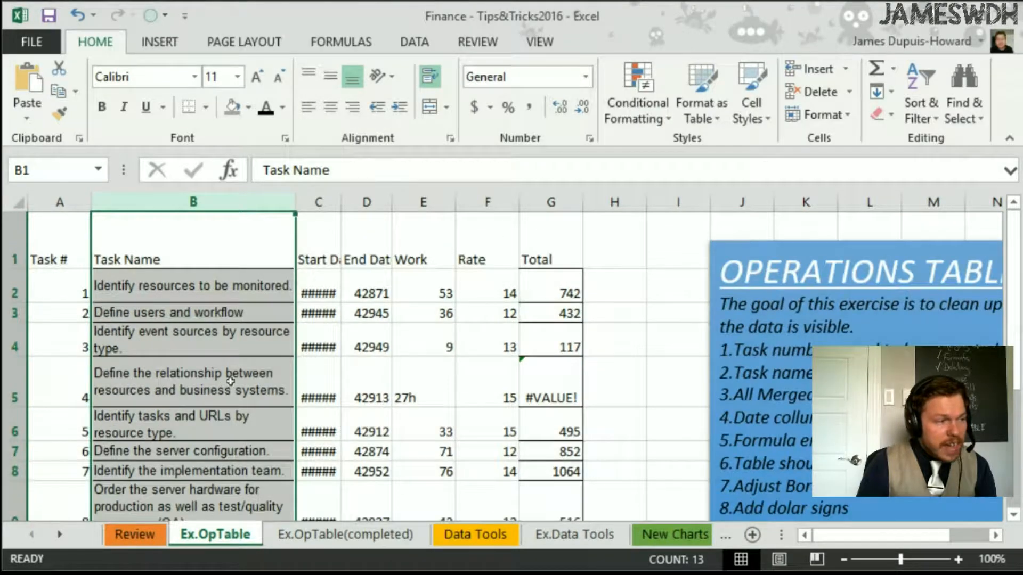
pyautogui.click(191, 292)
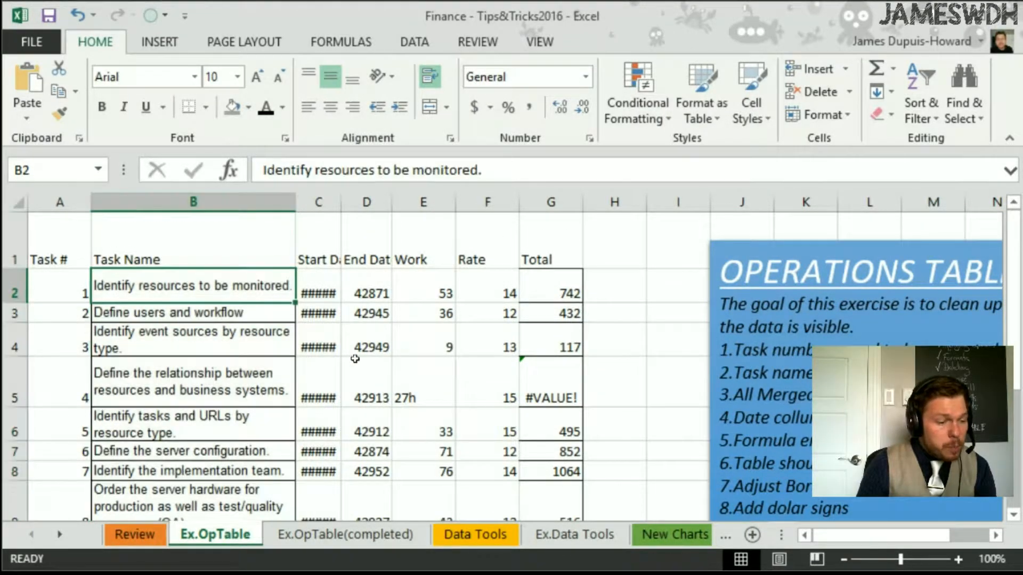
pyautogui.click(192, 201)
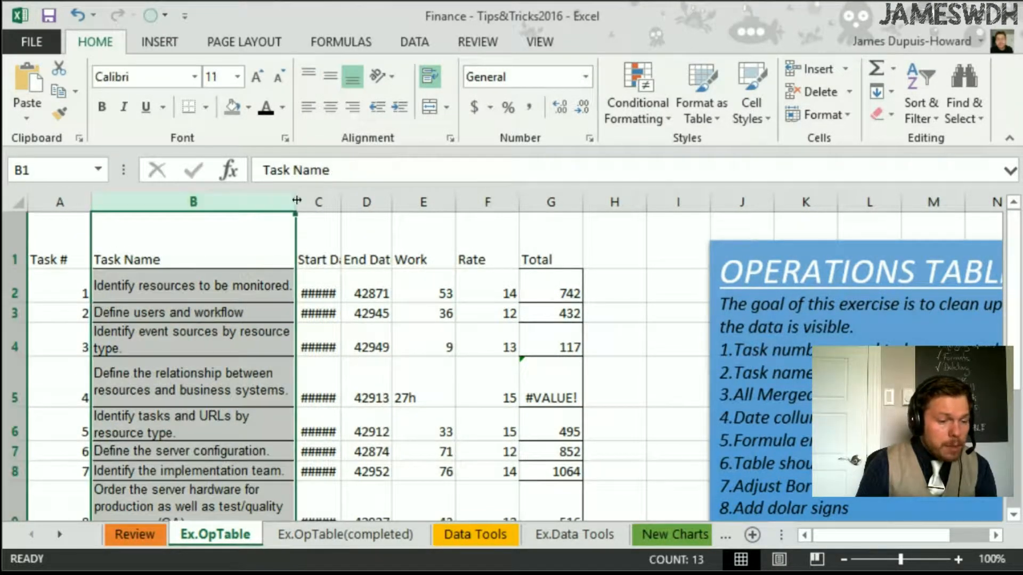
pyautogui.moveTo(295, 201); pyautogui.dragTo(347, 202)
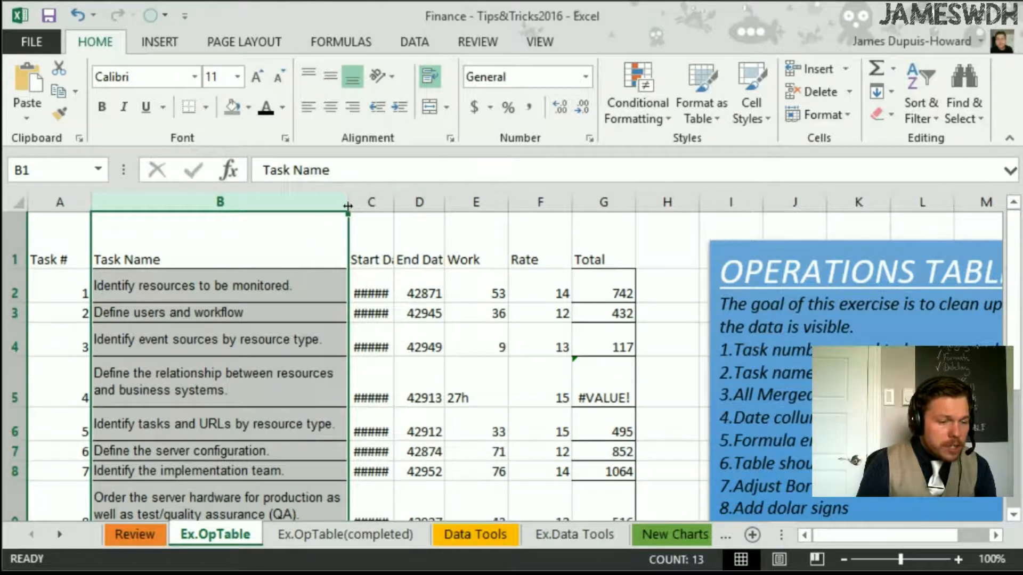
pyautogui.moveTo(347, 202); pyautogui.dragTo(361, 203)
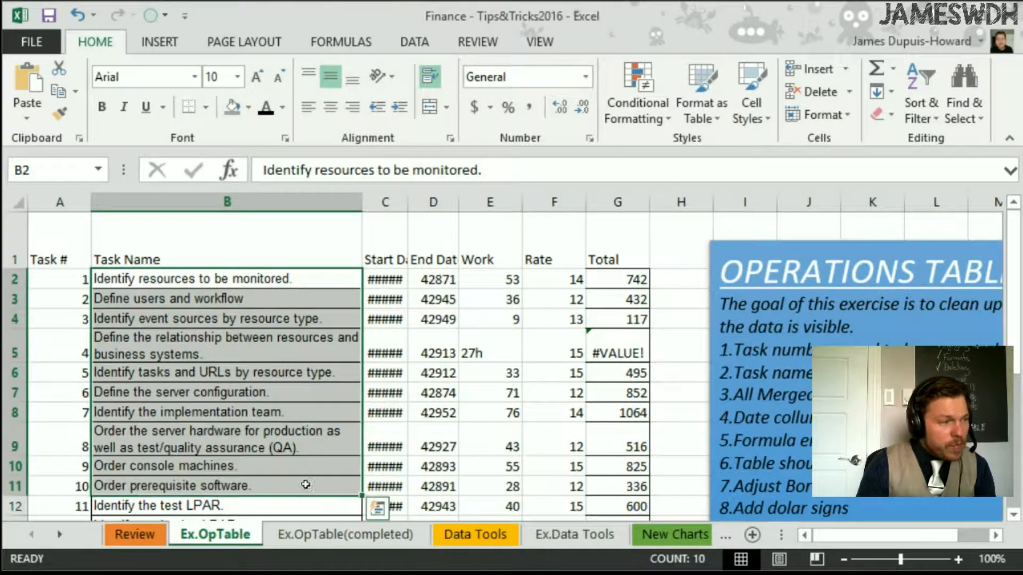
pyautogui.click(226, 373)
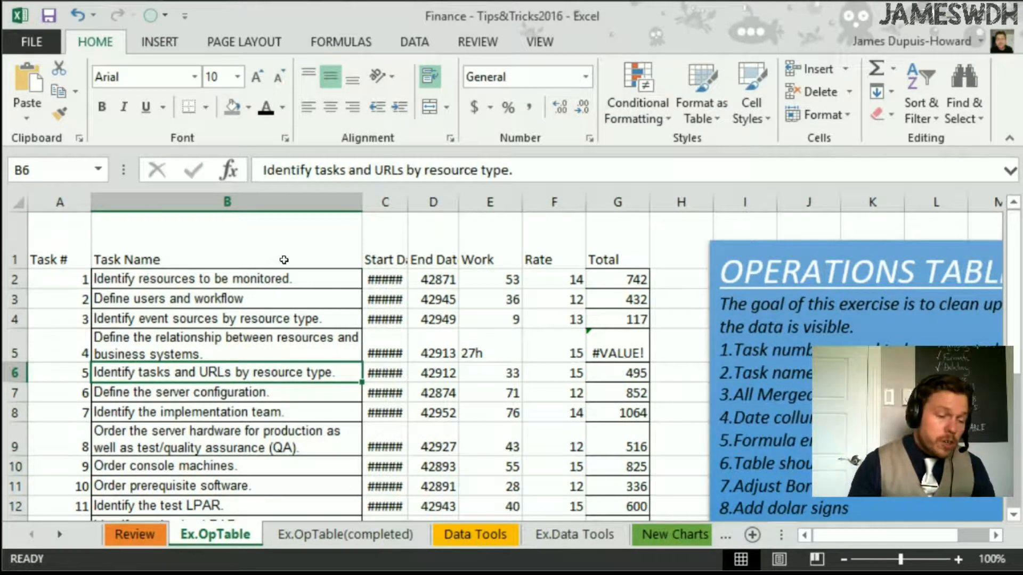
pyautogui.moveTo(413, 225)
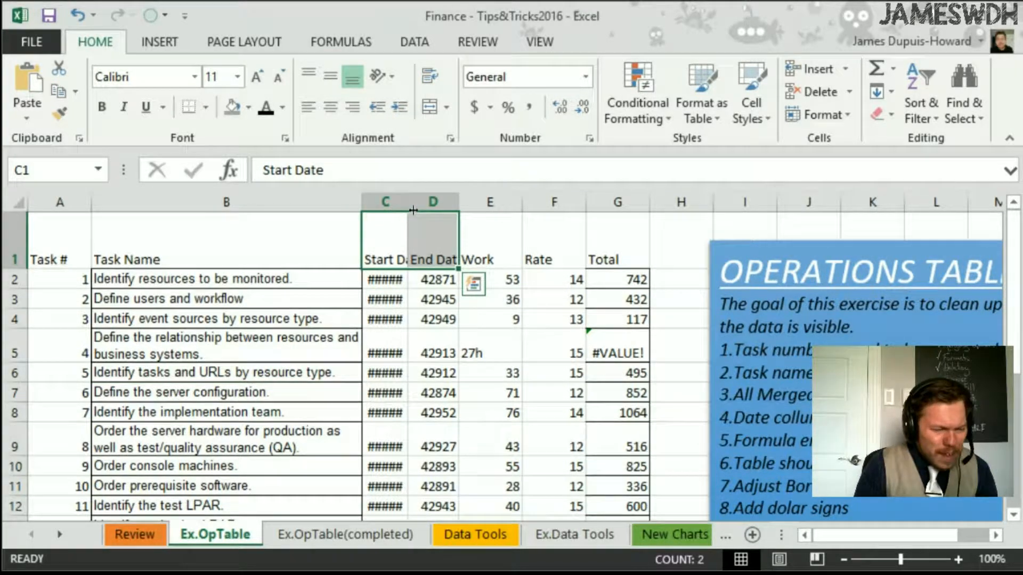
# Step: Format Start Date and End Date as dates and widen the columns so they display
pyautogui.click(432, 280)
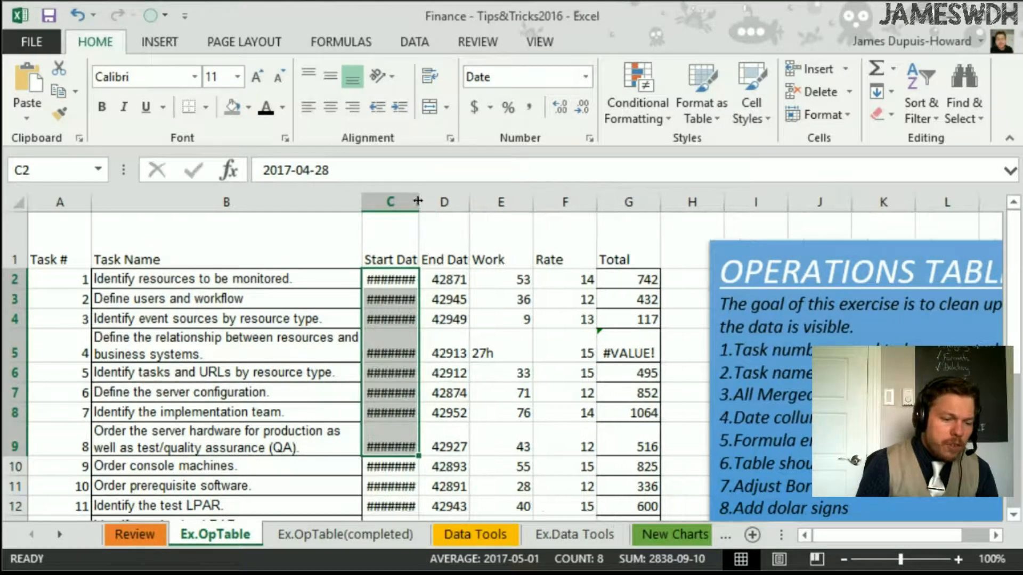
pyautogui.moveTo(419, 202); pyautogui.dragTo(431, 201)
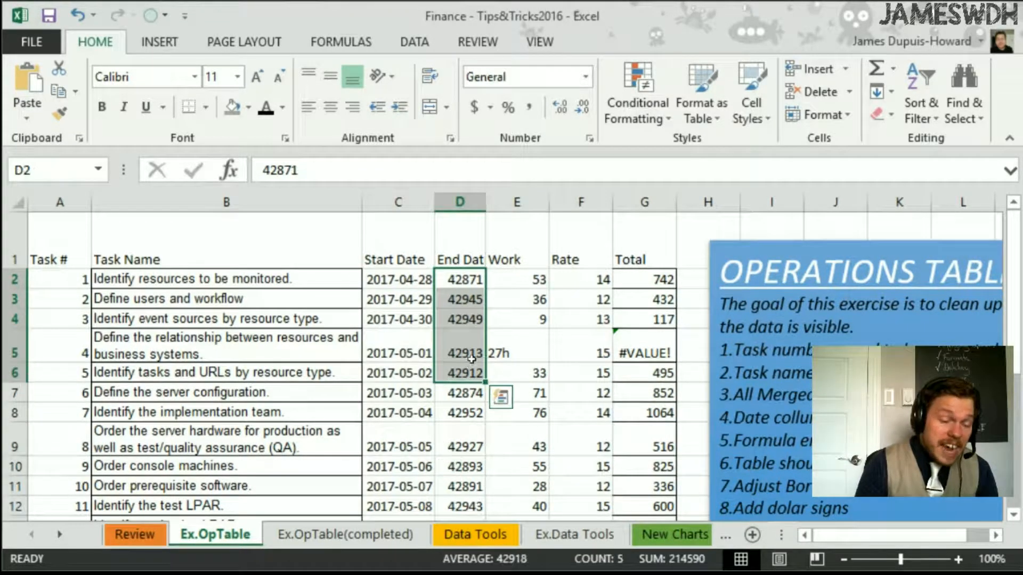
pyautogui.click(459, 201)
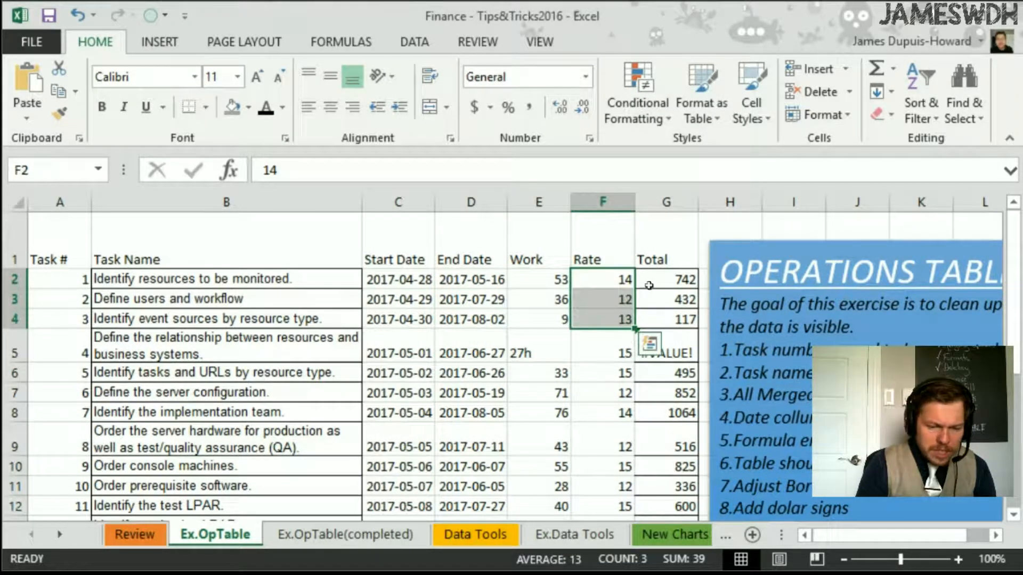
# Step: Correct the Work entry 27h to 27 so task 4's Total recalculates to 405
pyautogui.click(665, 353)
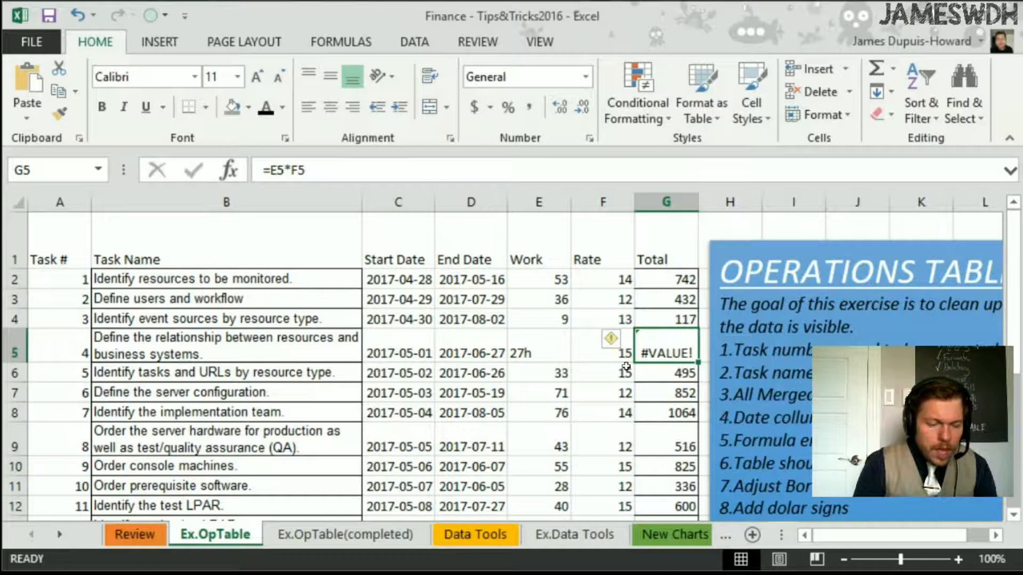
pyautogui.click(538, 353)
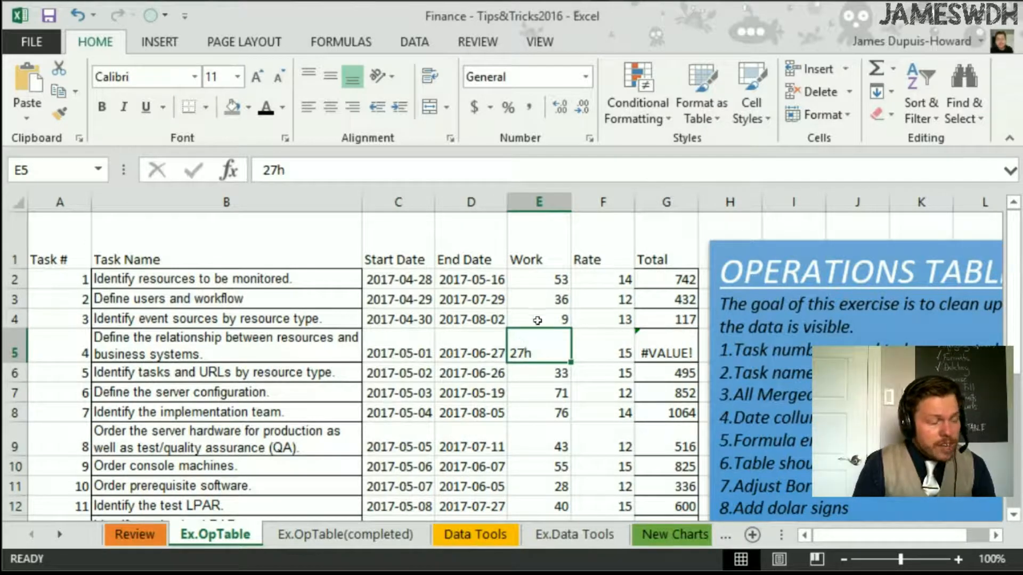
pyautogui.click(538, 279)
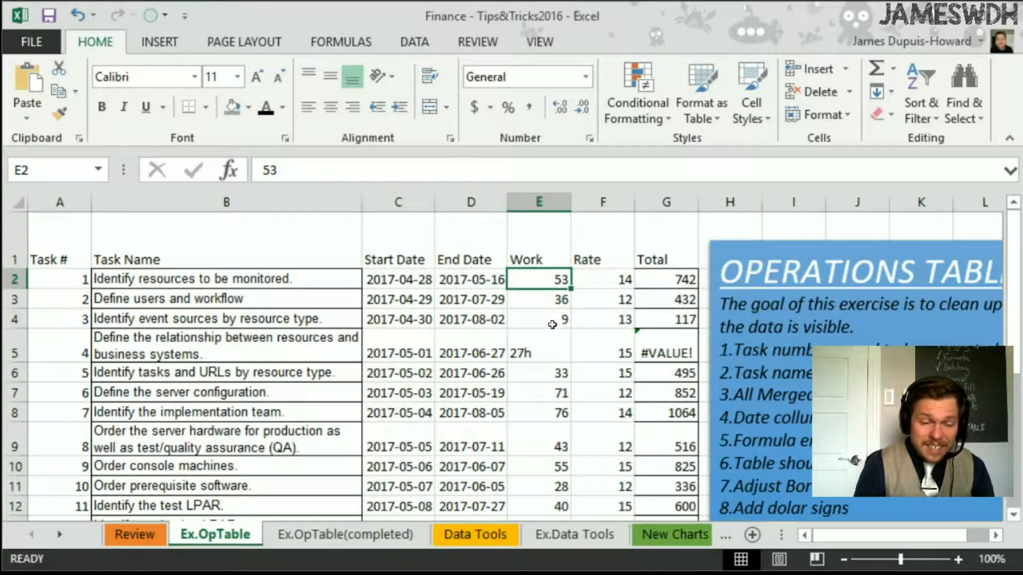
pyautogui.click(538, 299)
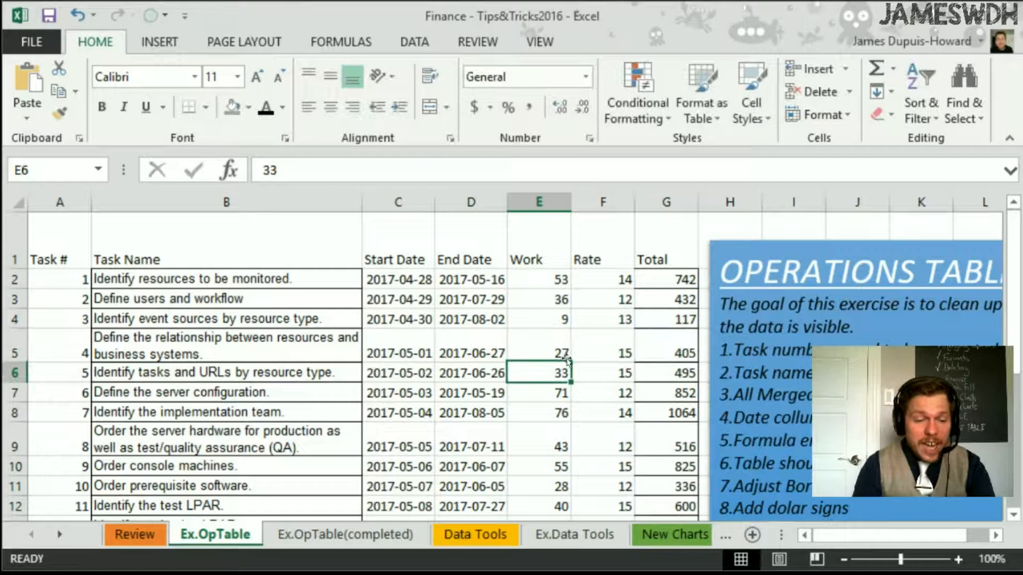
pyautogui.click(666, 353)
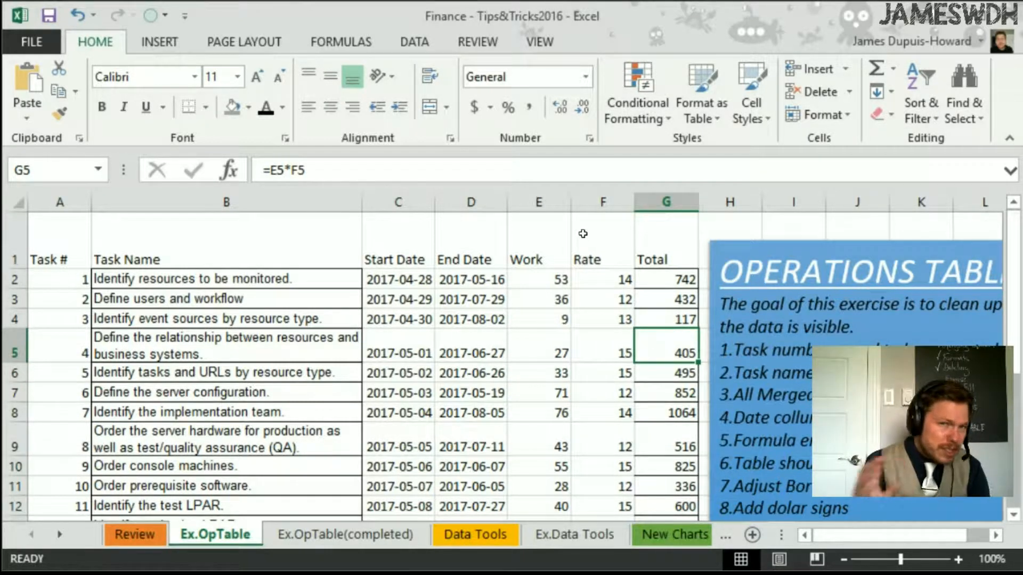
pyautogui.moveTo(569, 238)
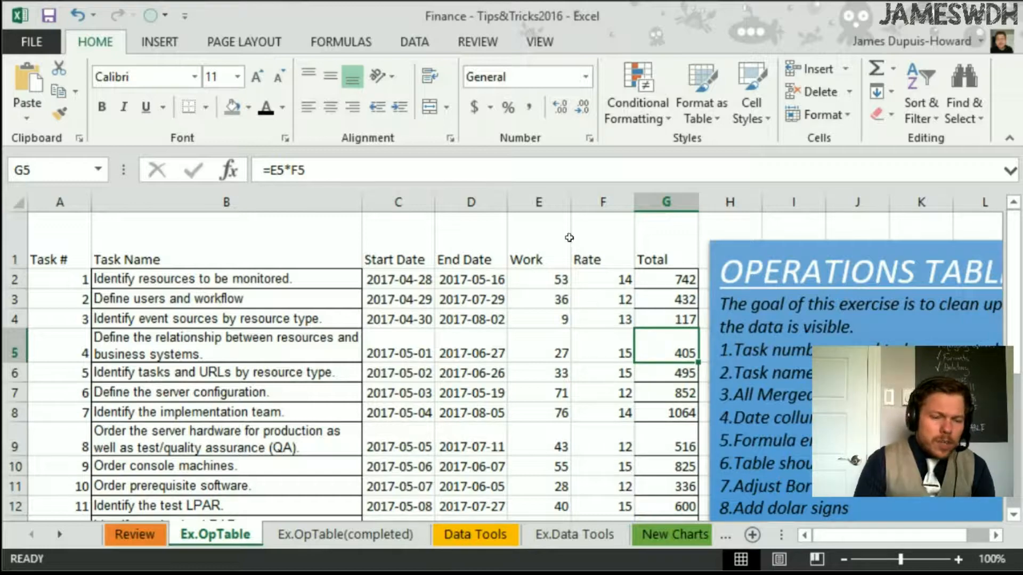
# Step: Apply Accounting ($) format to the Rate and Total columns, e.g. $742.00
pyautogui.click(602, 279)
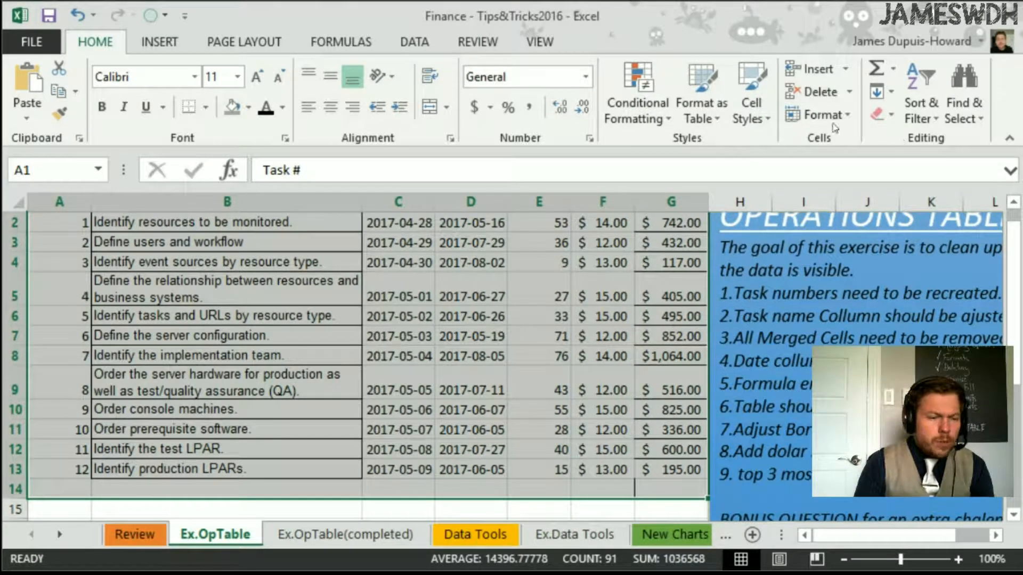
# Step: Give the table a thick outline border with dotted inside lines via Format Cells > Border
pyautogui.click(188, 106)
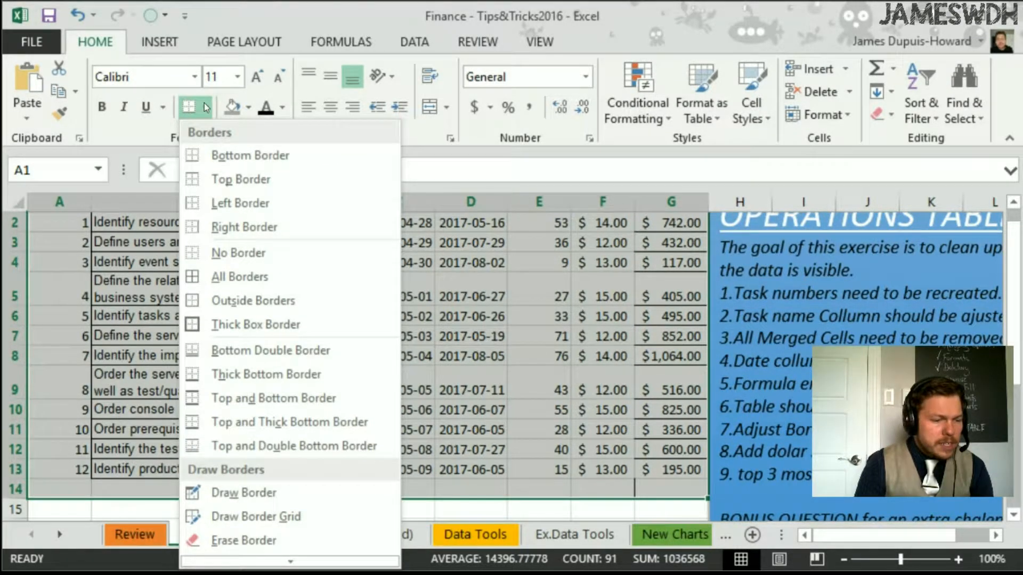
pyautogui.click(214, 534)
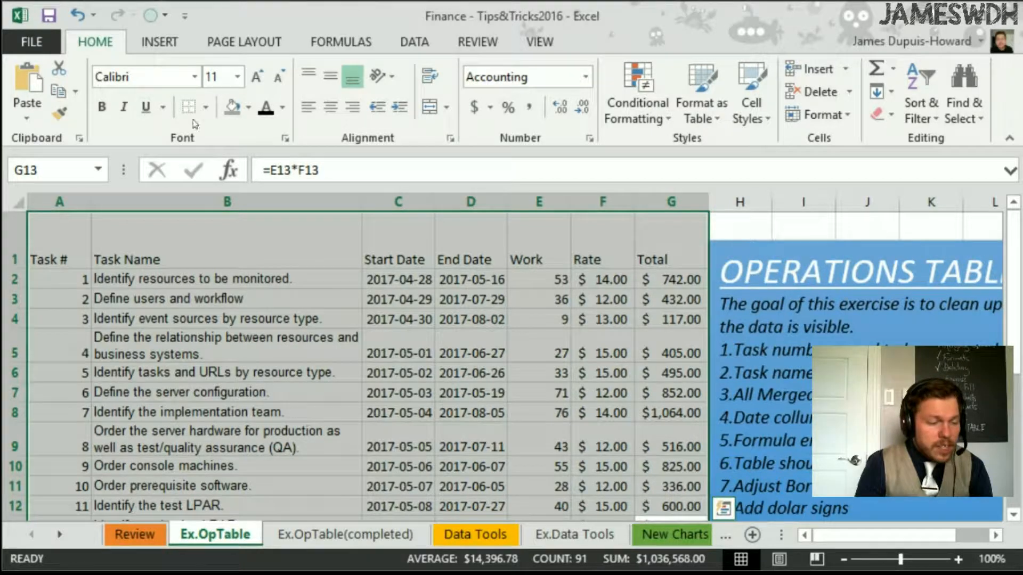
pyautogui.click(190, 107)
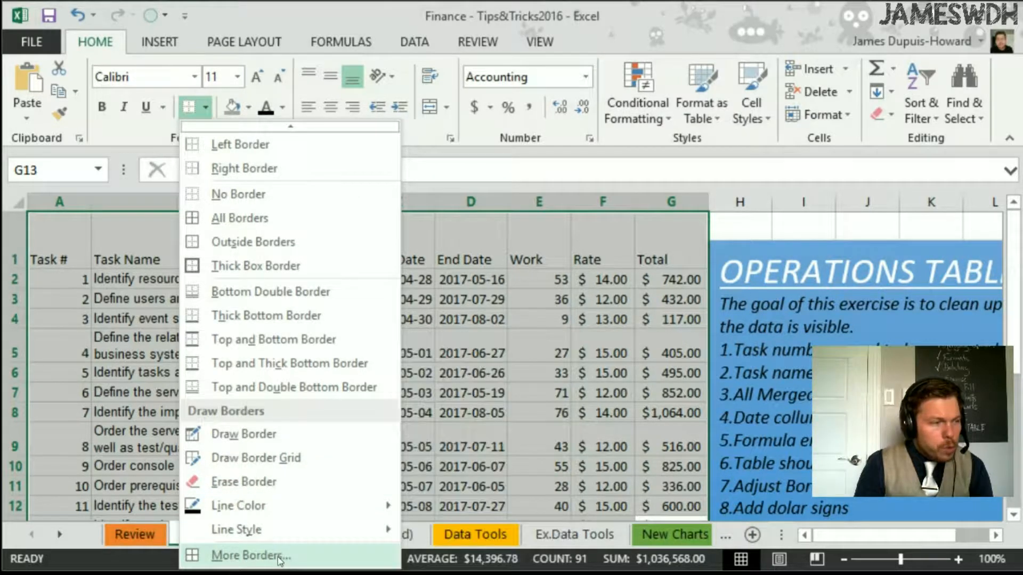
pyautogui.click(250, 555)
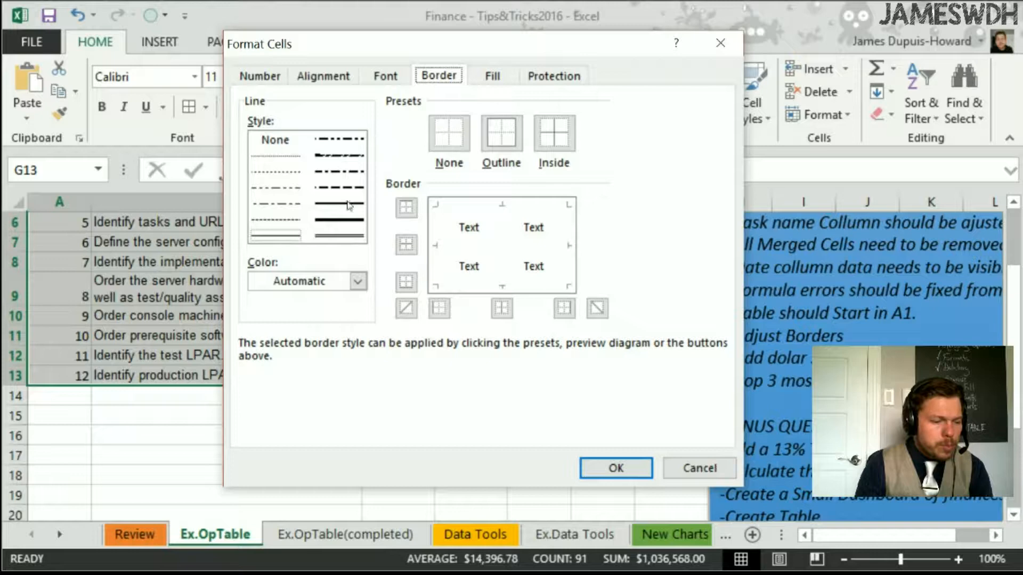
pyautogui.click(500, 135)
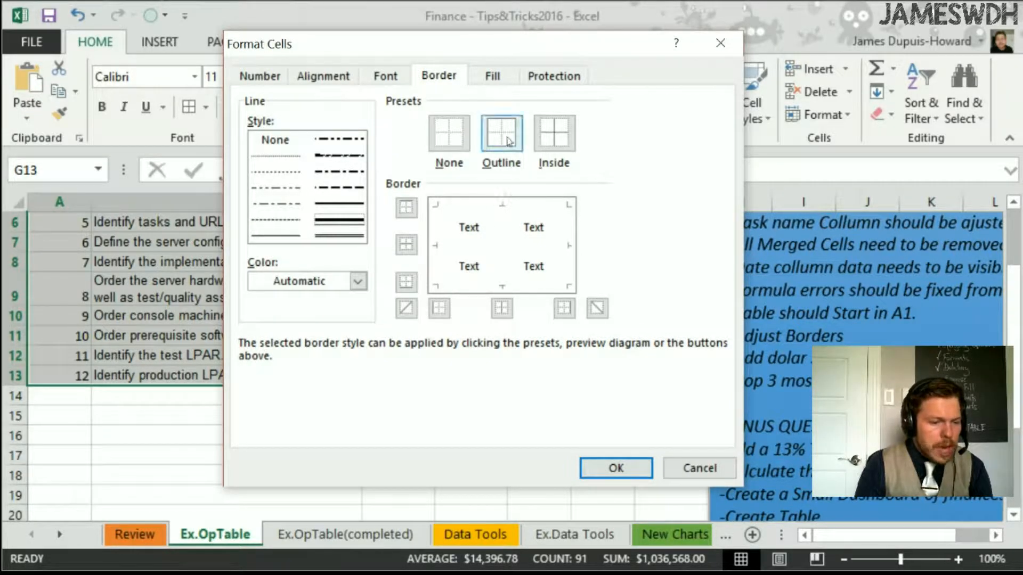
pyautogui.click(501, 134)
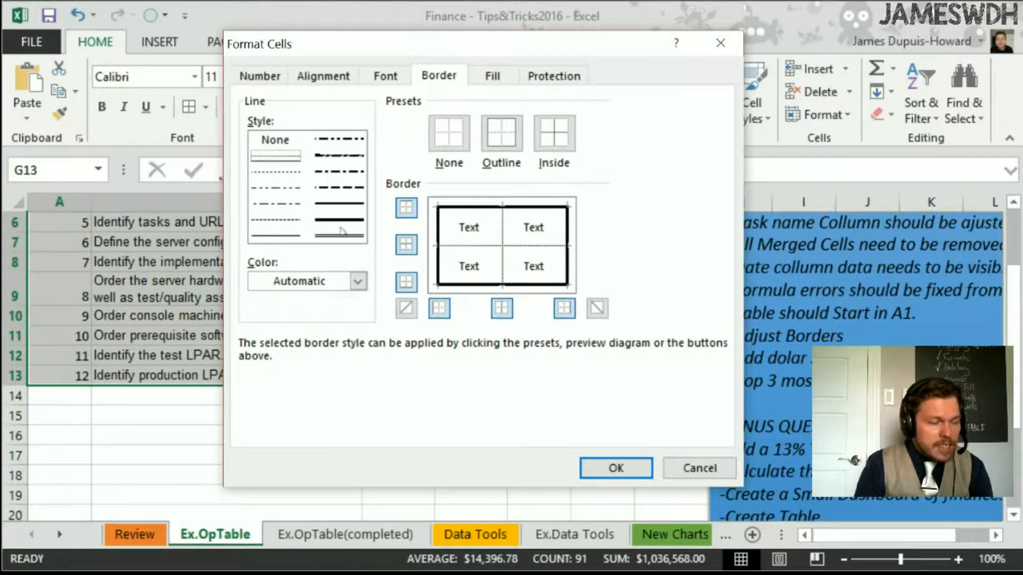
pyautogui.click(614, 468)
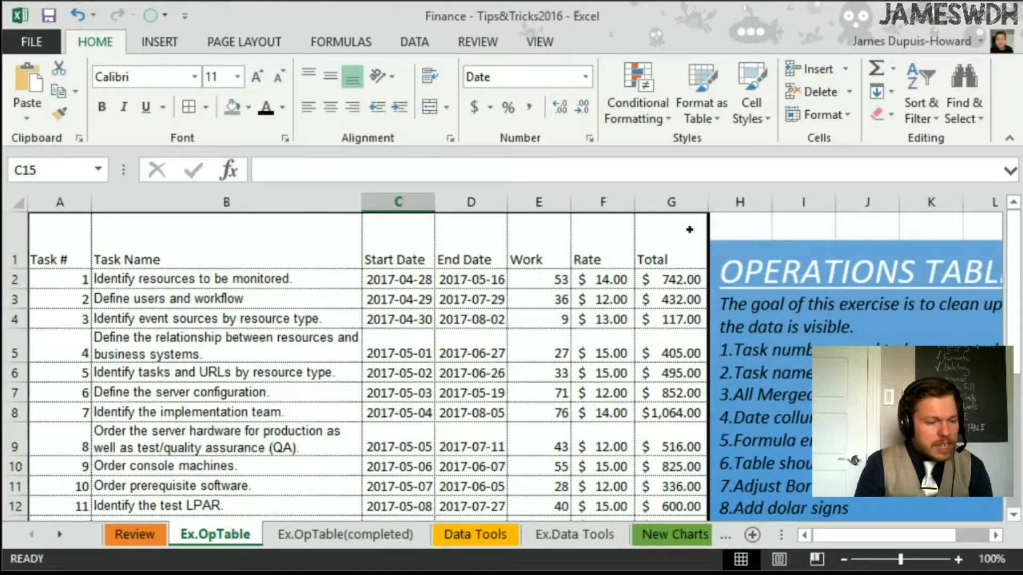
# Step: Fill the header row black and set its font colour to white
pyautogui.click(251, 107)
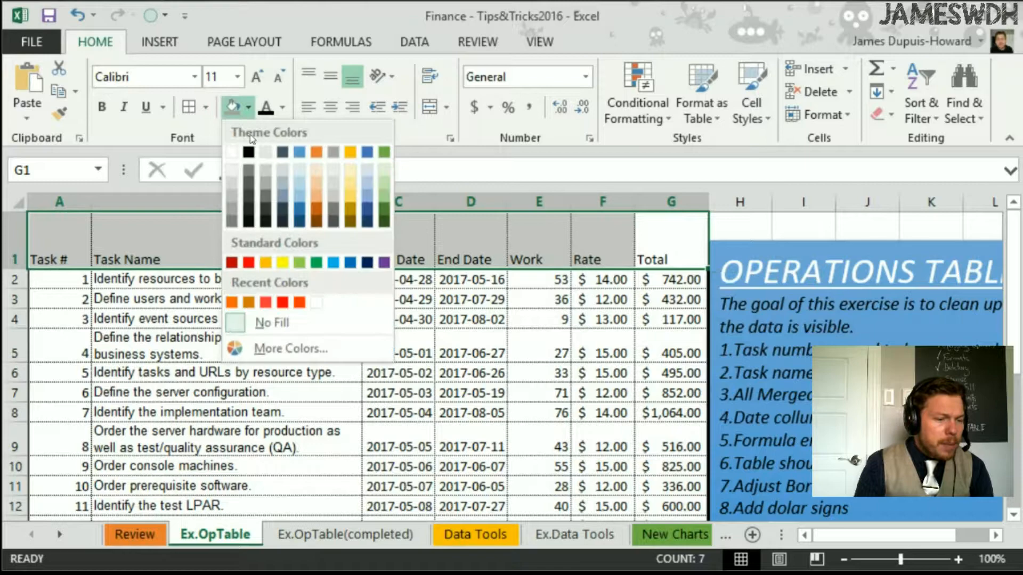
pyautogui.click(280, 107)
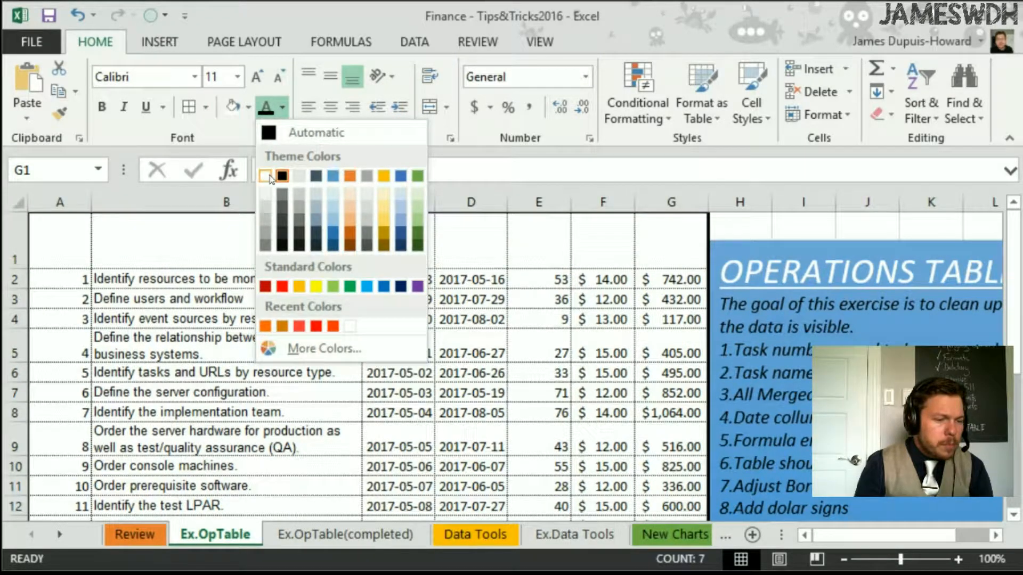
pyautogui.click(281, 176)
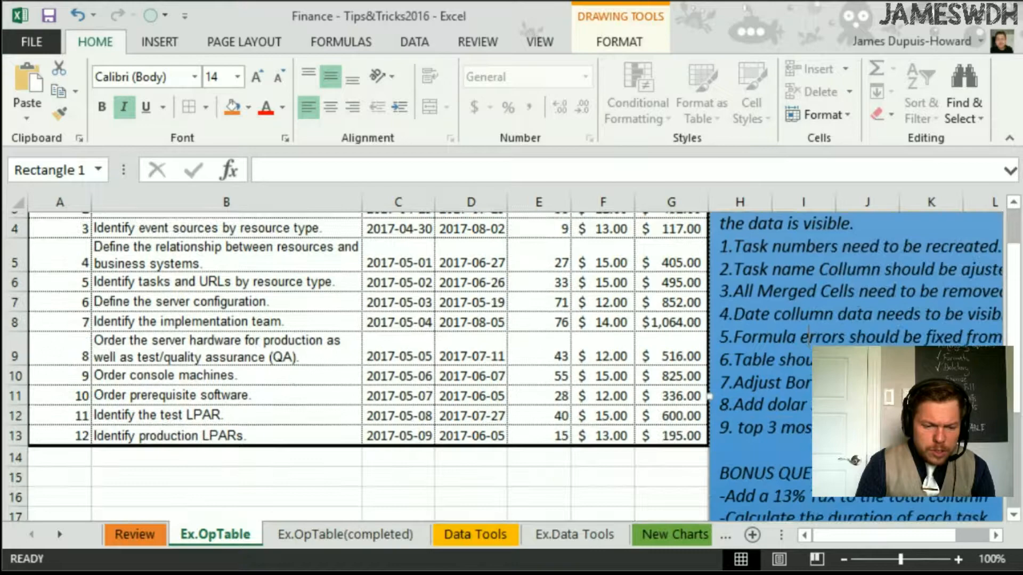
pyautogui.scroll(-3)
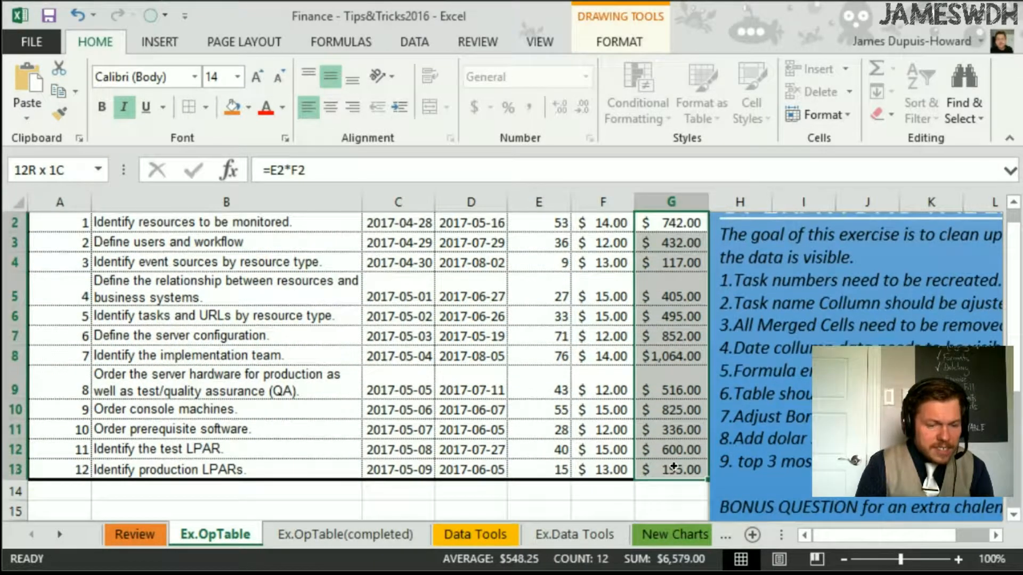
# Step: Highlight the top 3 Total values in G2:G13 with Light Red Fill via a Top 10 Items rule
pyautogui.click(636, 92)
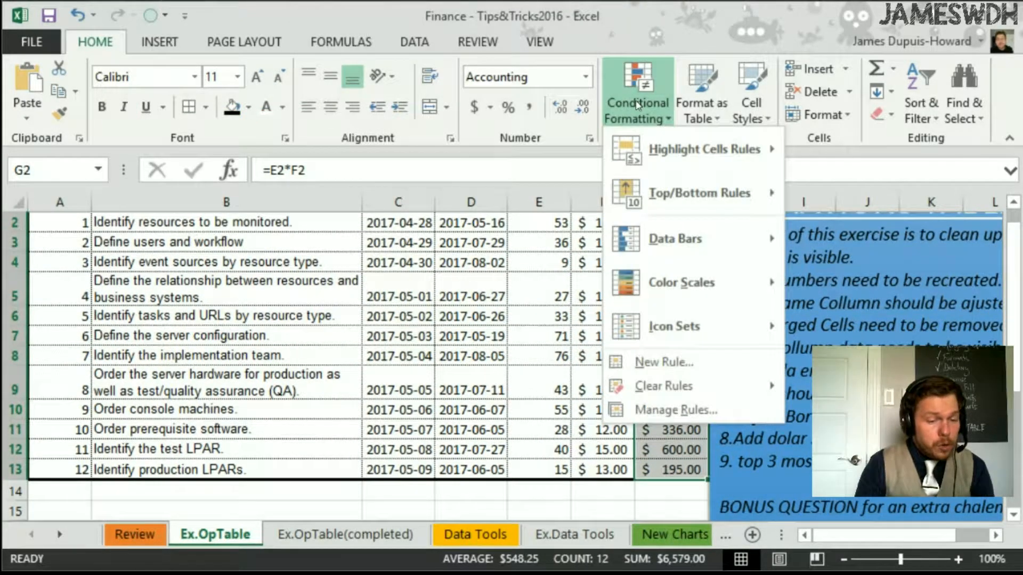
pyautogui.moveTo(699, 193)
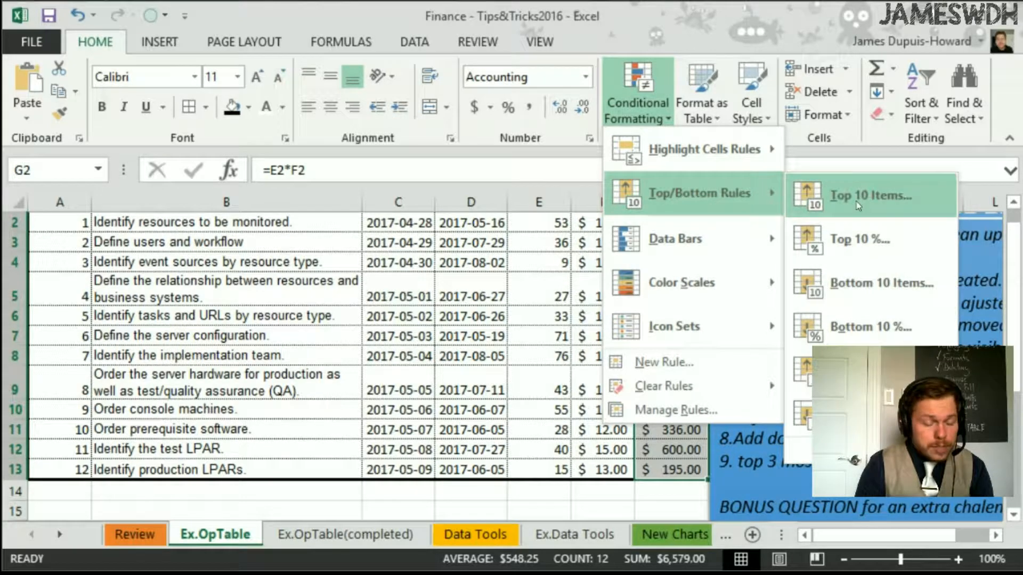
pyautogui.click(871, 196)
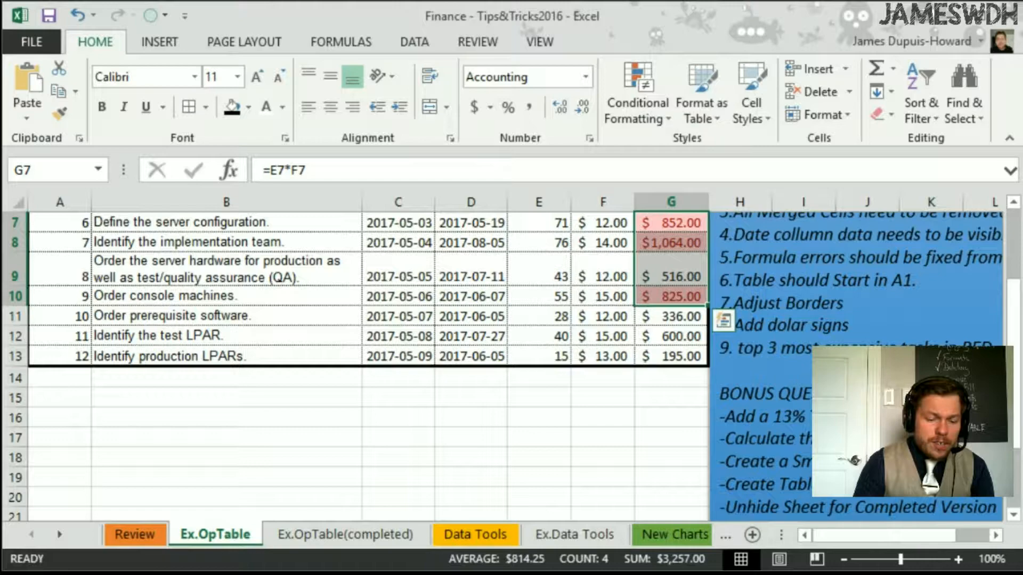
pyautogui.scroll(3)
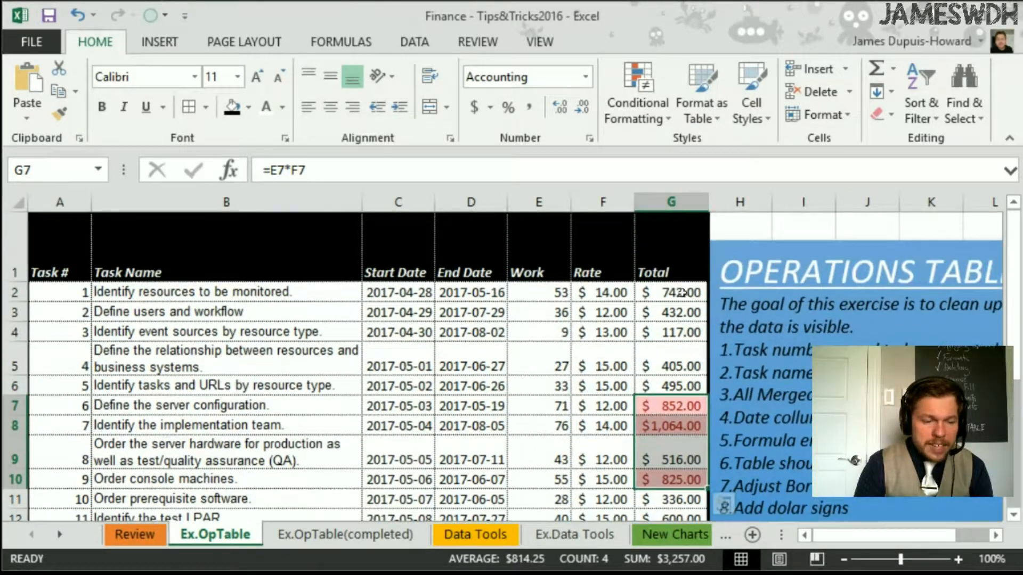
# Step: Change the first Total formula to =E2*F2*1.13 so it includes 13% tax (838.46)
pyautogui.doubleClick(670, 292)
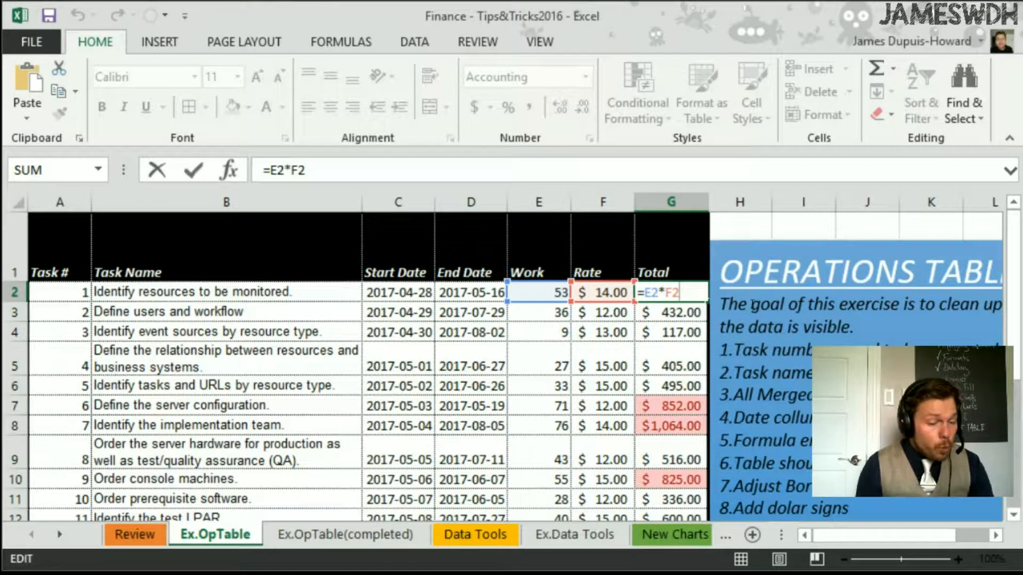
pyautogui.write('*')
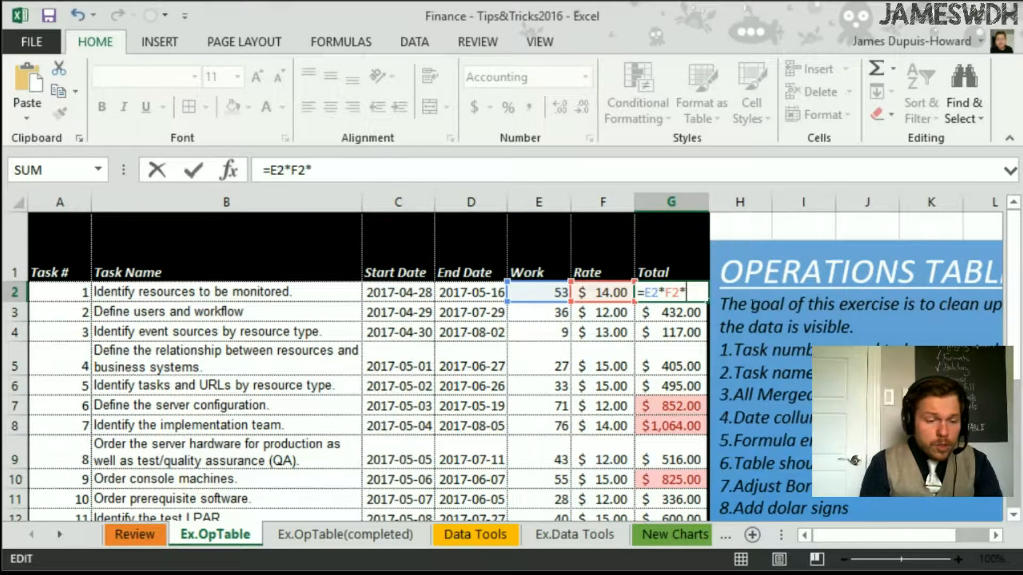
pyautogui.write('1.1')
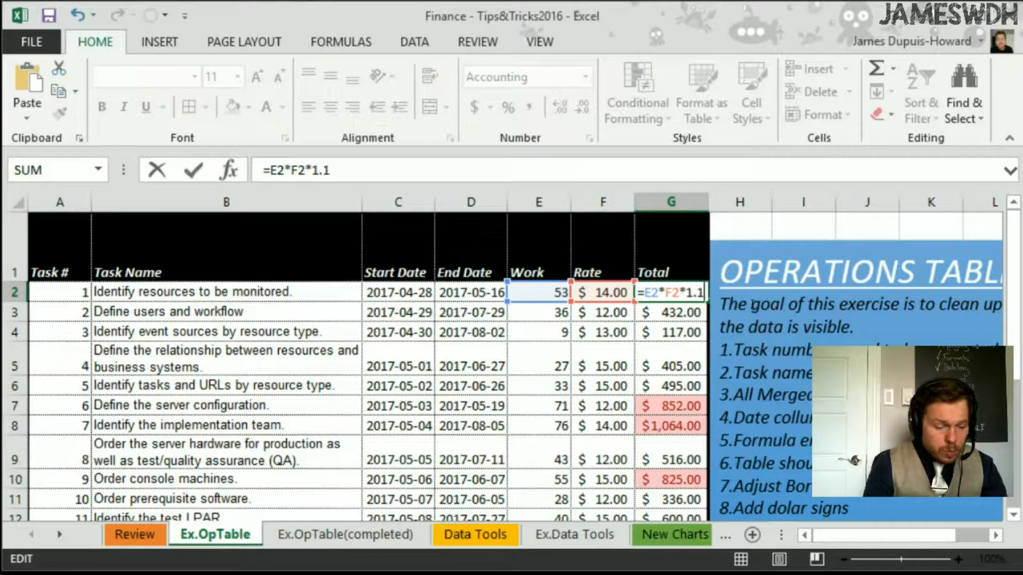
pyautogui.write('3%')
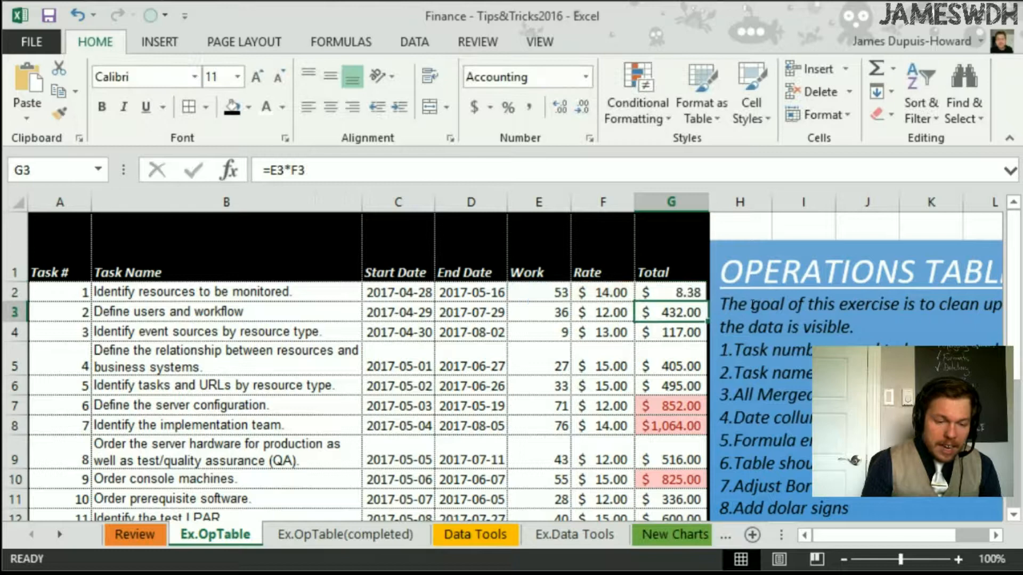
pyautogui.click(670, 292)
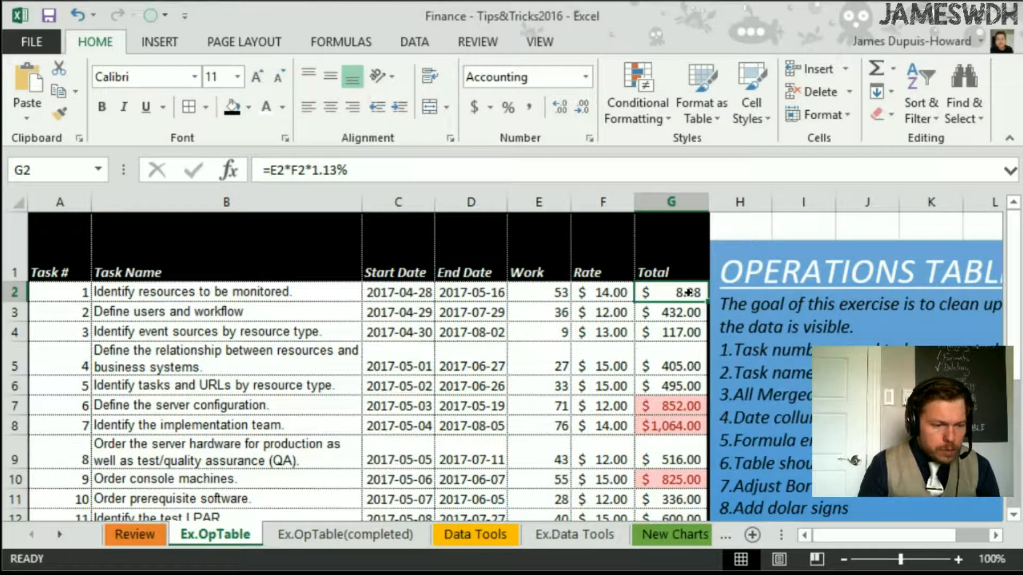
pyautogui.doubleClick(670, 292)
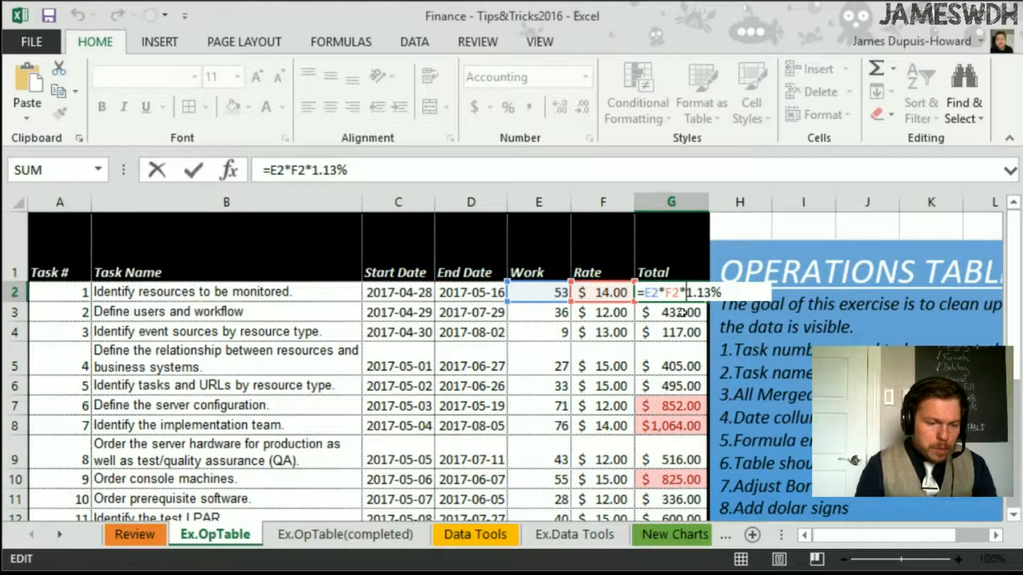
pyautogui.press('Backspace')
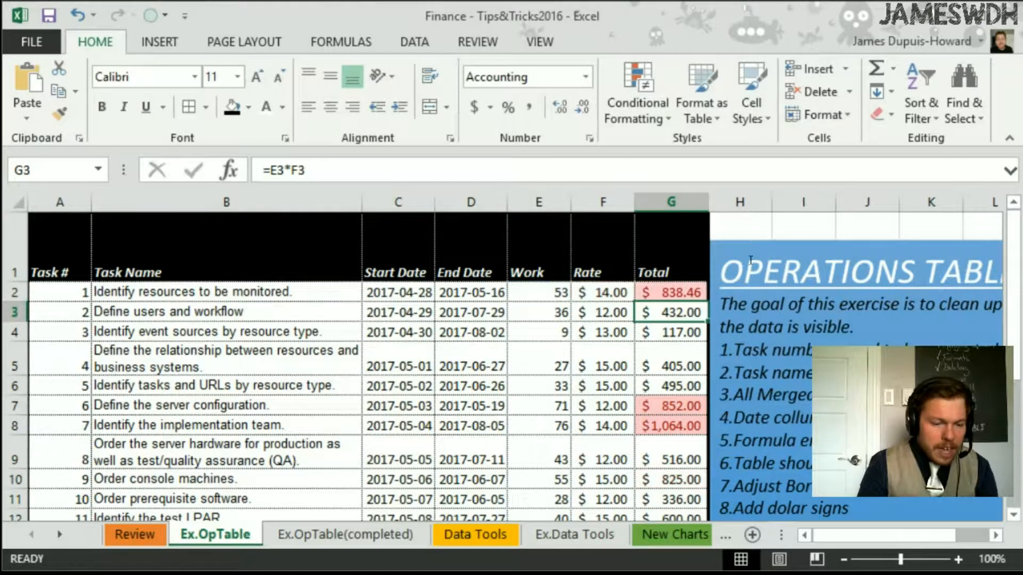
pyautogui.click(670, 292)
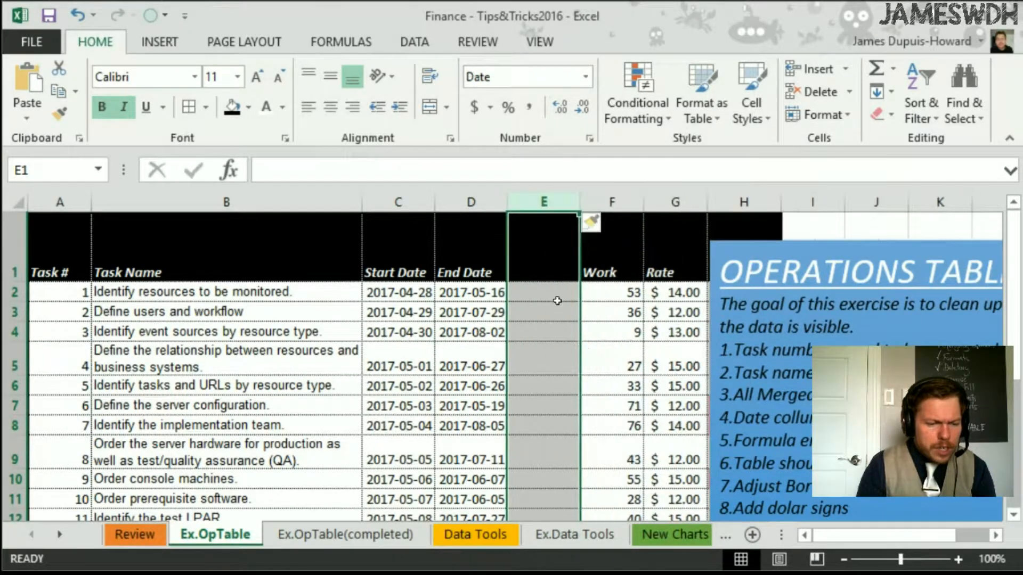
# Step: Head the new column Duration and enter =NETWORKDAYS(C2,D2) for the first task
pyautogui.write('Duration')
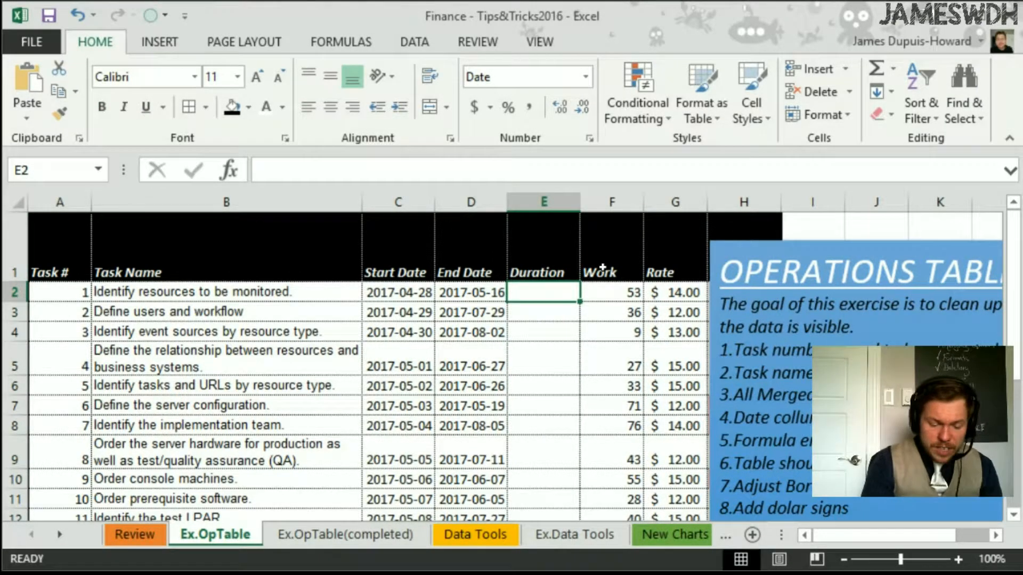
pyautogui.write('=net')
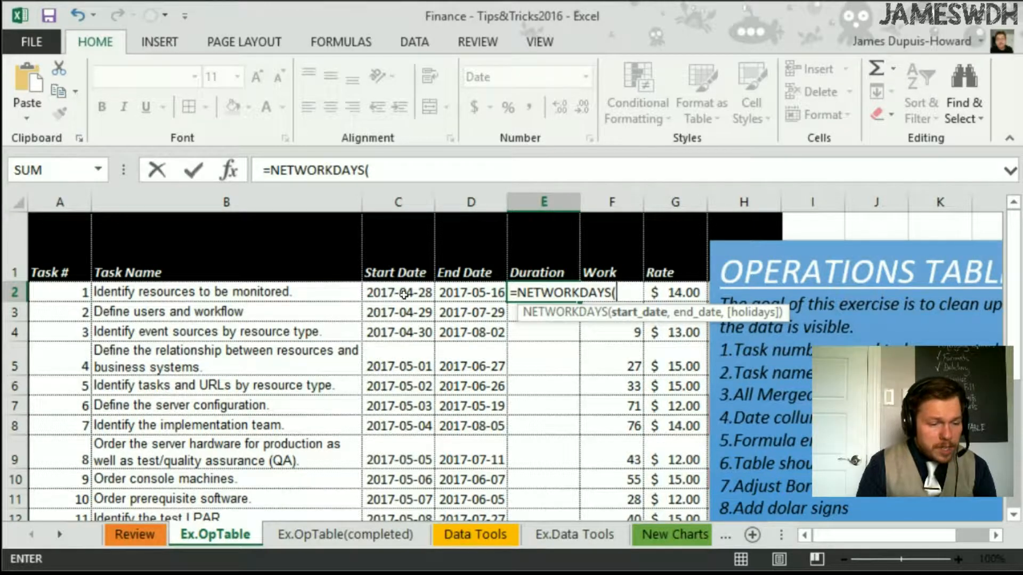
pyautogui.click(398, 292)
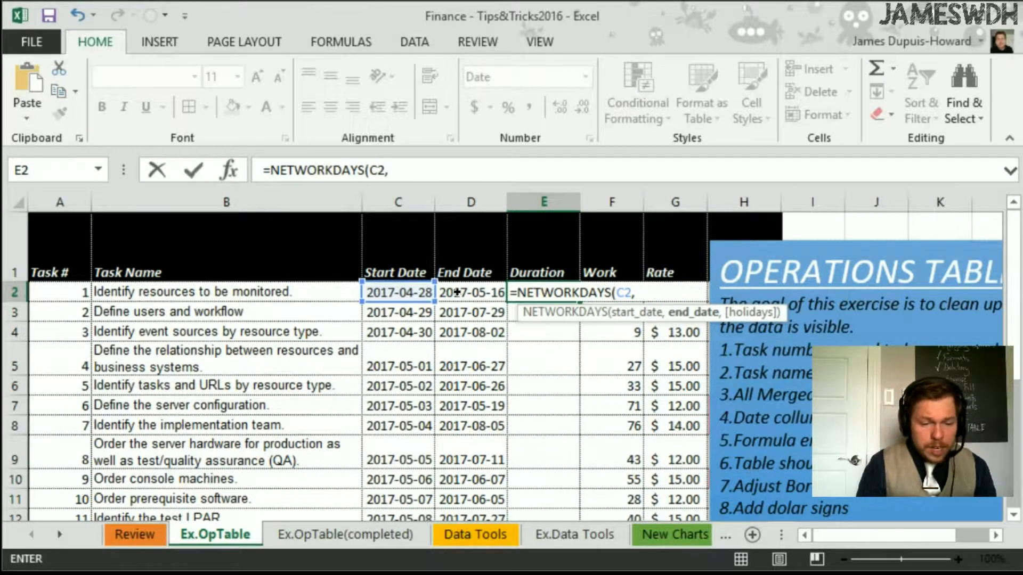
pyautogui.click(471, 292)
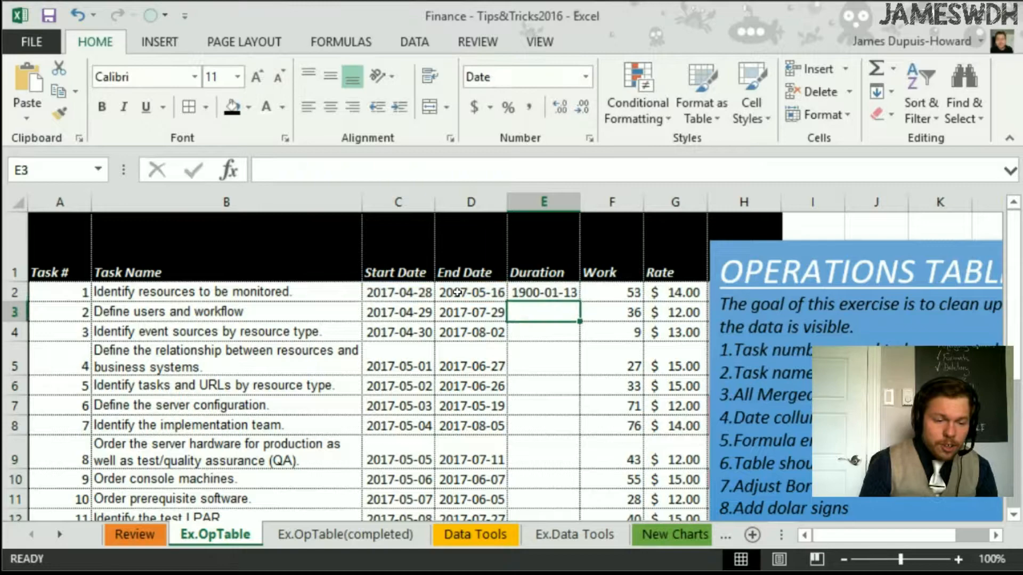
# Step: Show the Duration result as a General number and fill it down for all tasks
pyautogui.click(544, 292)
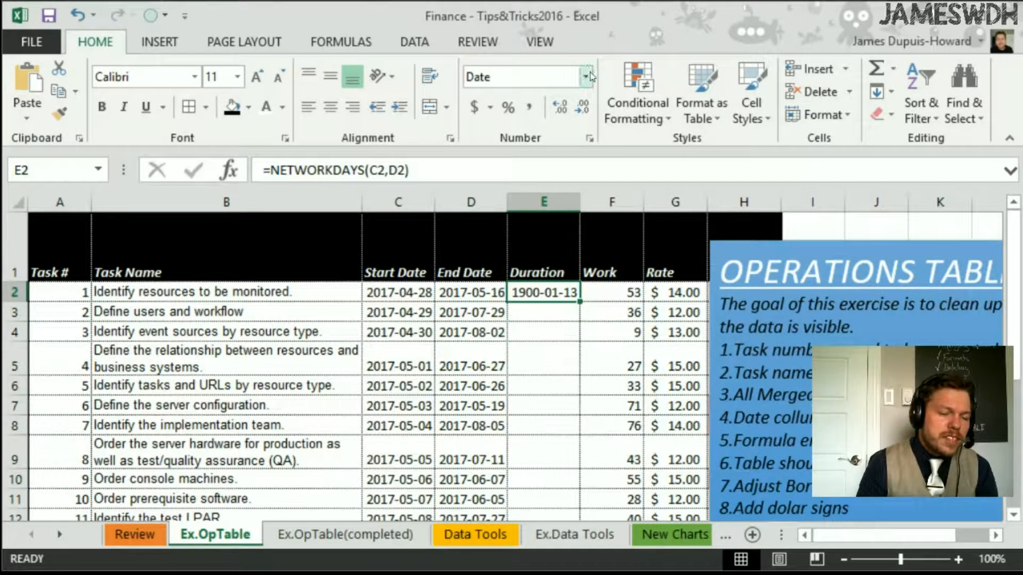
pyautogui.click(586, 77)
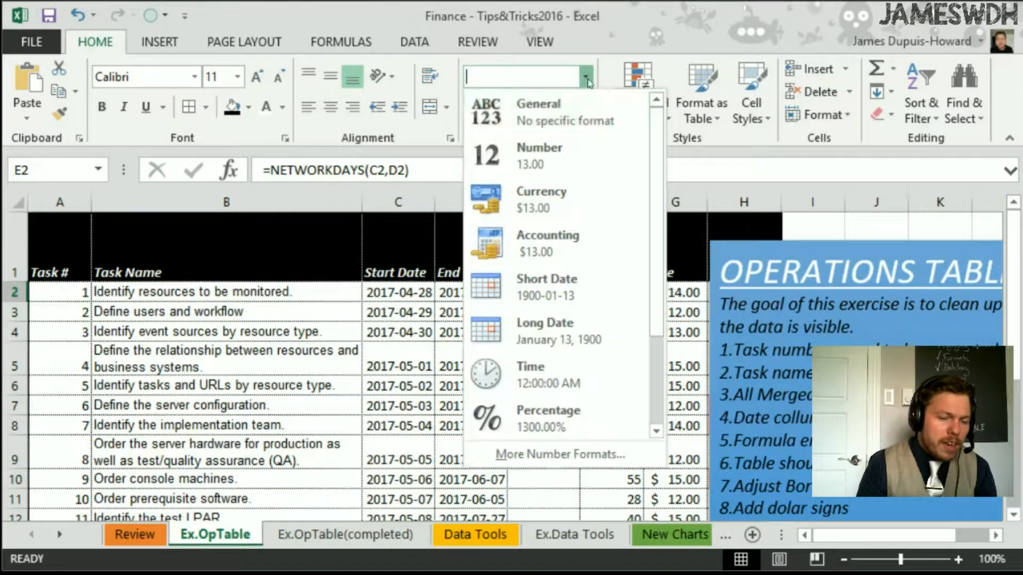
pyautogui.click(536, 103)
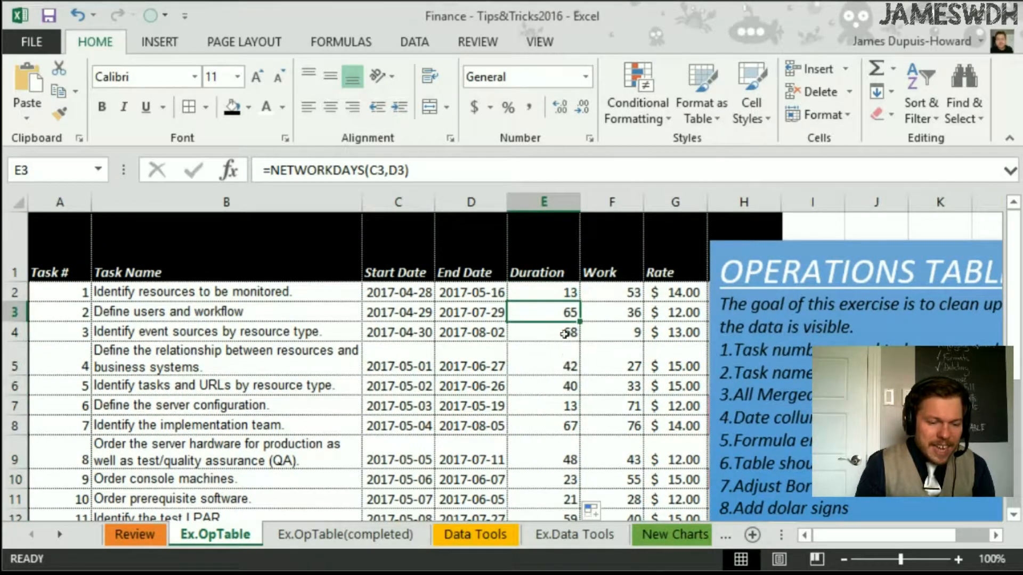
pyautogui.scroll(-3)
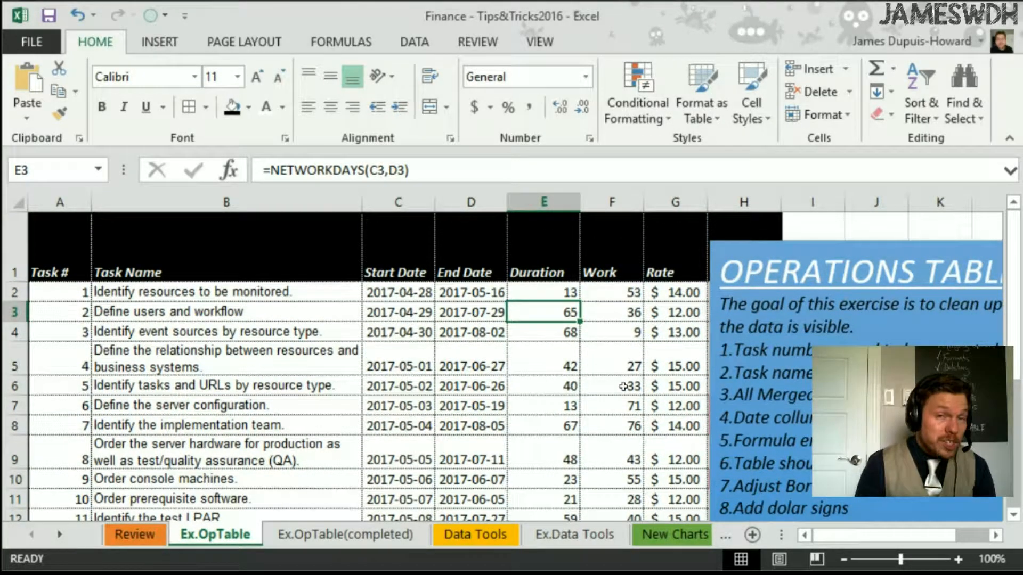
pyautogui.click(544, 292)
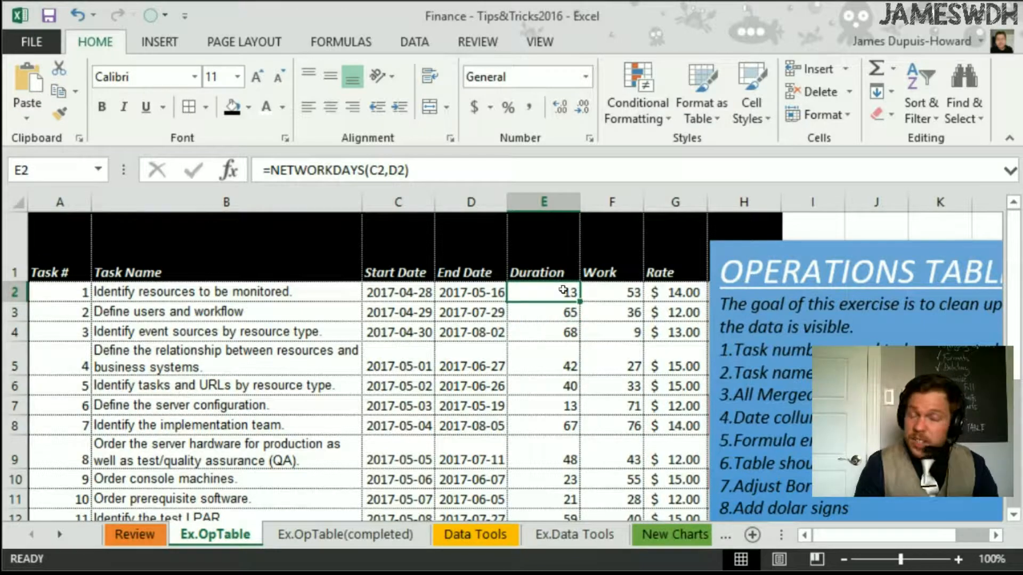
pyautogui.write('=')
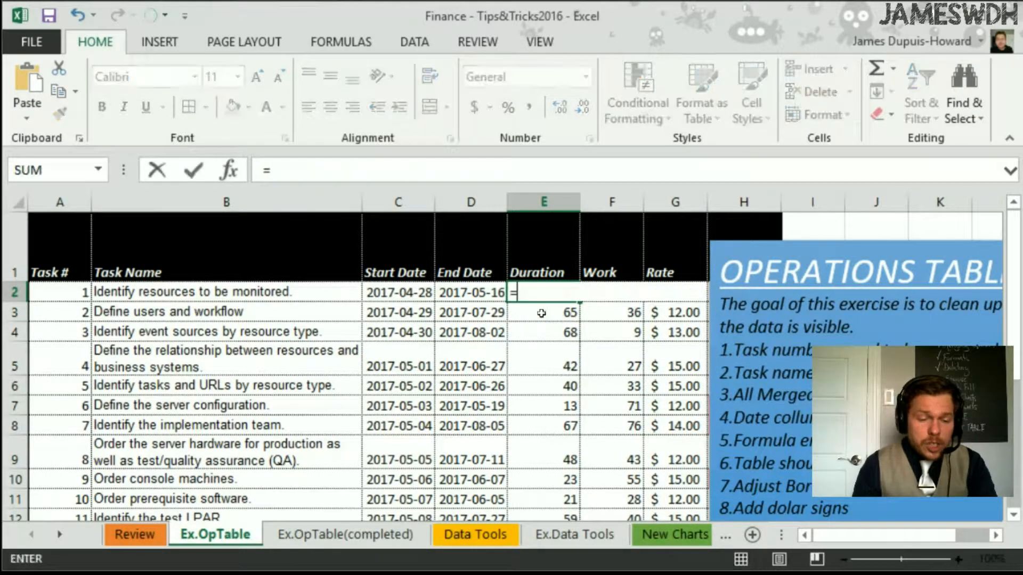
pyautogui.click(398, 292)
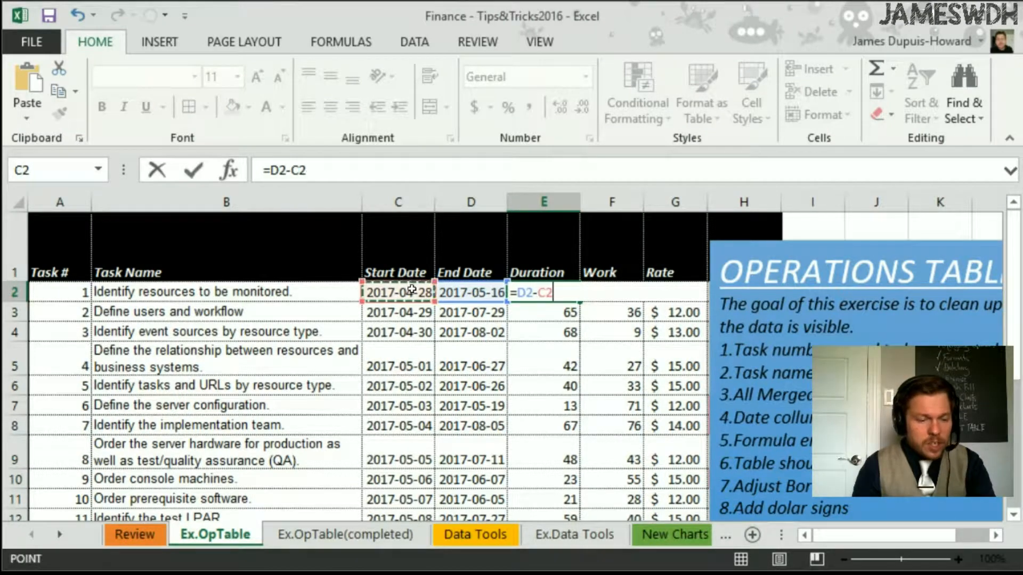
pyautogui.press('enter')
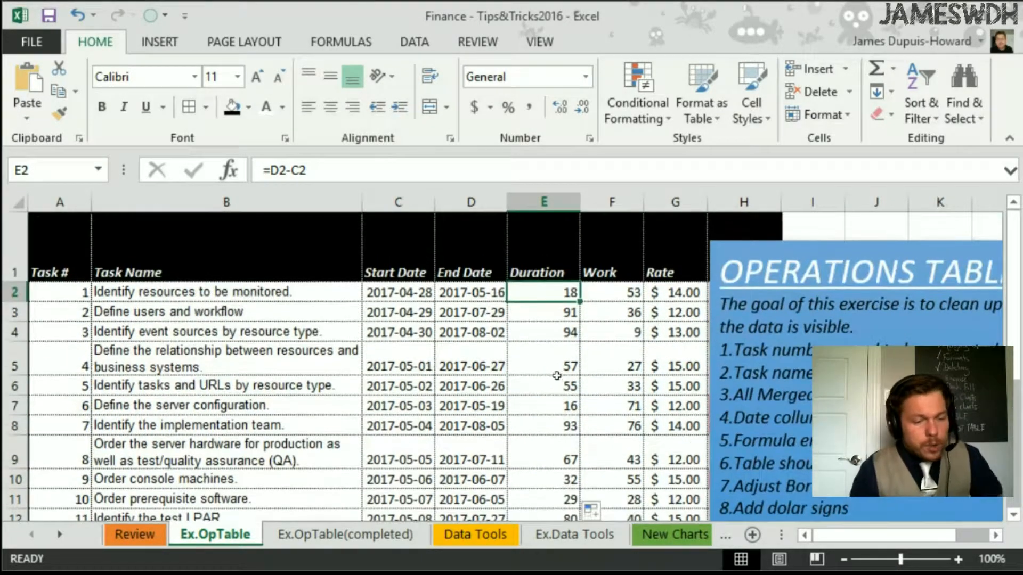
pyautogui.moveTo(561, 373)
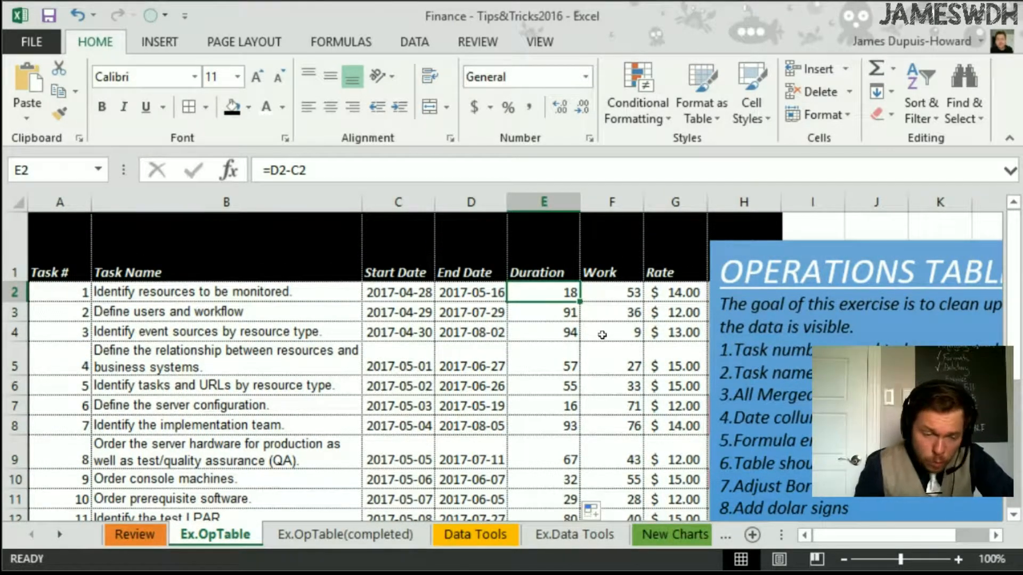
pyautogui.scroll(-3)
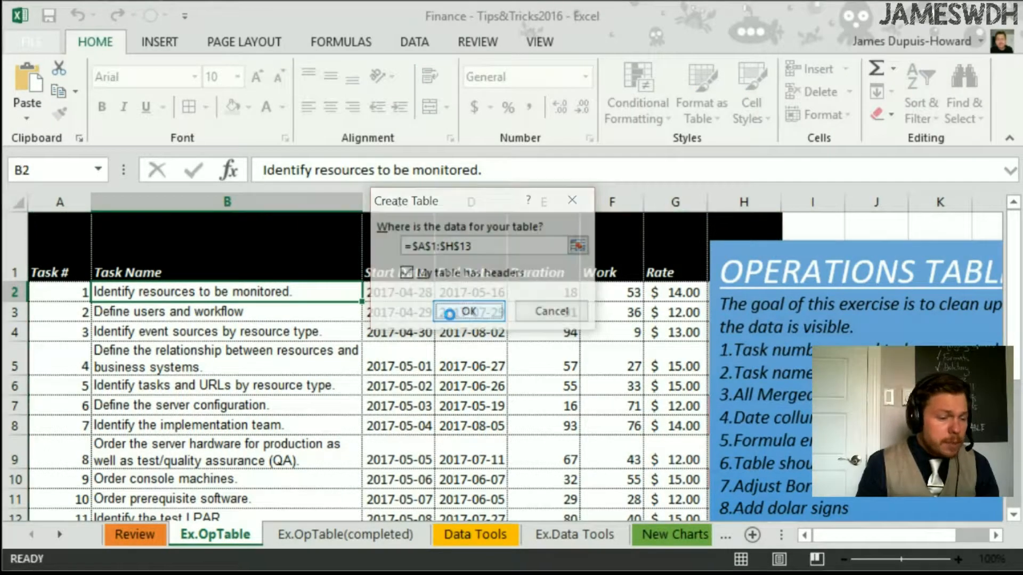
# Step: Convert range $A$1:$H$13 into a table with headers
pyautogui.click(467, 311)
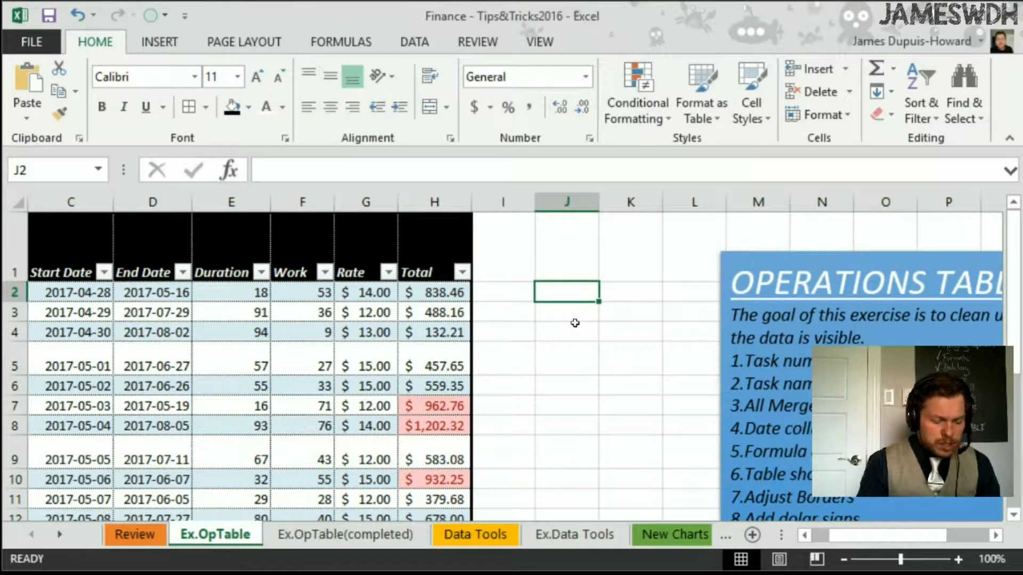
# Step: Label Total Cost and Average in J2:J3 and sum Table2[Total] in K2 giving 7434.27
pyautogui.write('Total Cost')
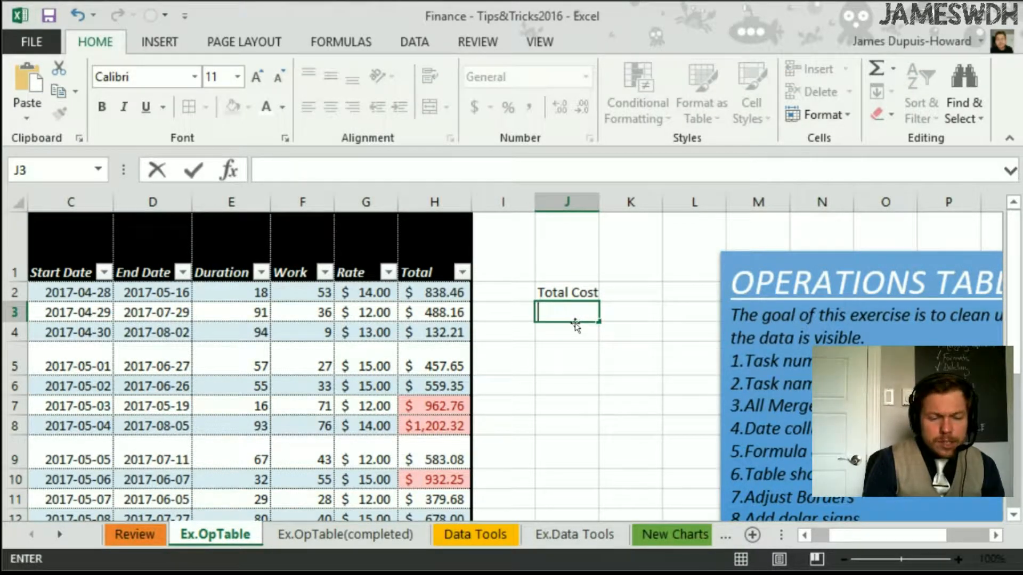
pyautogui.write('Average')
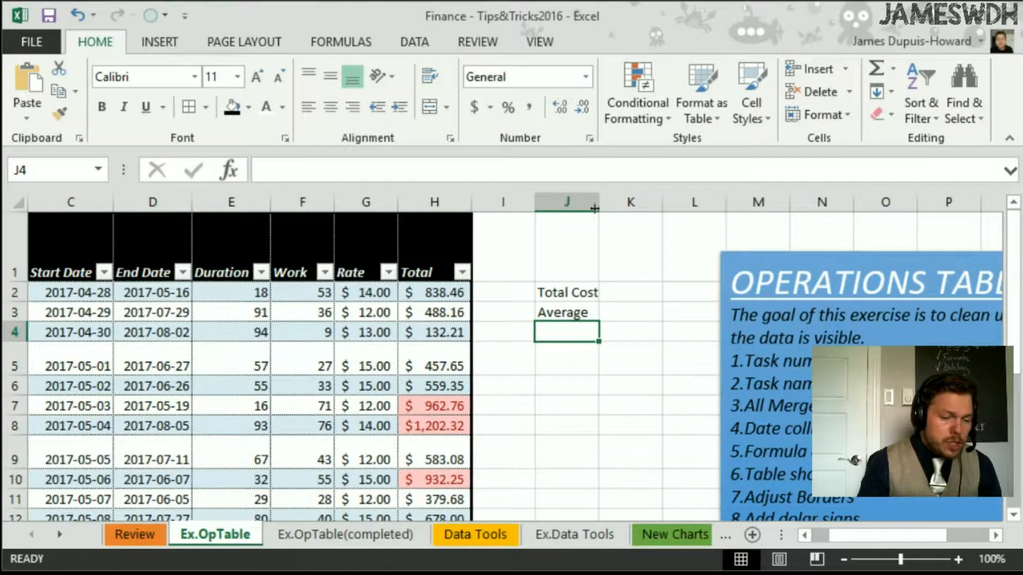
pyautogui.click(634, 292)
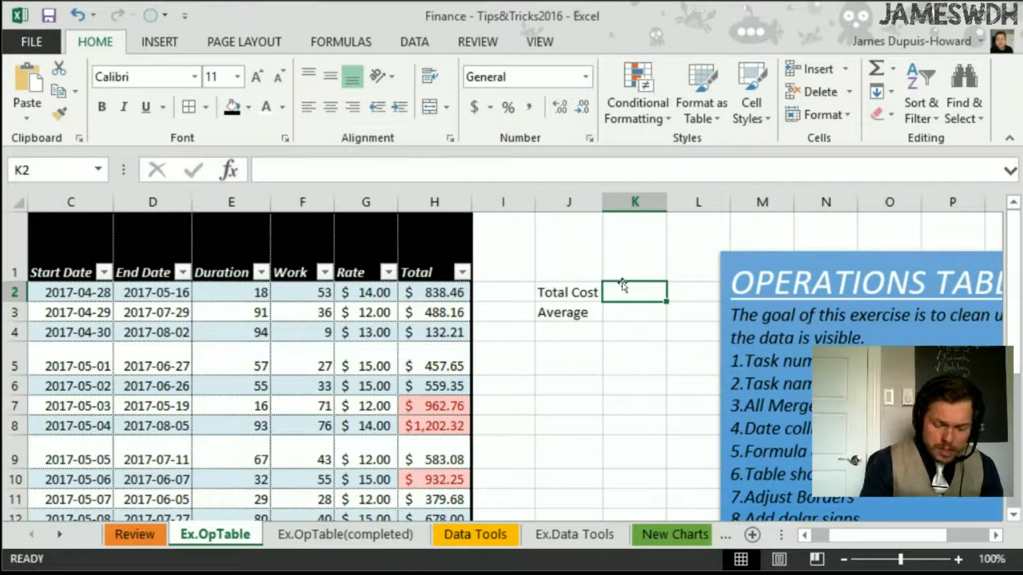
pyautogui.write('=sum')
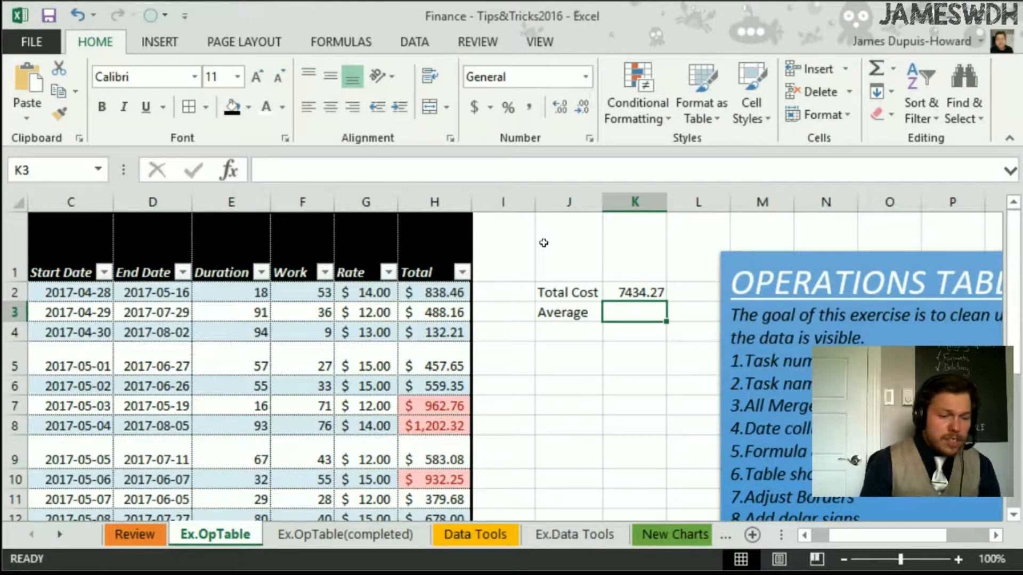
# Step: Average Table2[Total] in K3 giving 619.5225, check the Total Cost result, and start a Dashboard label
pyautogui.write('=ave')
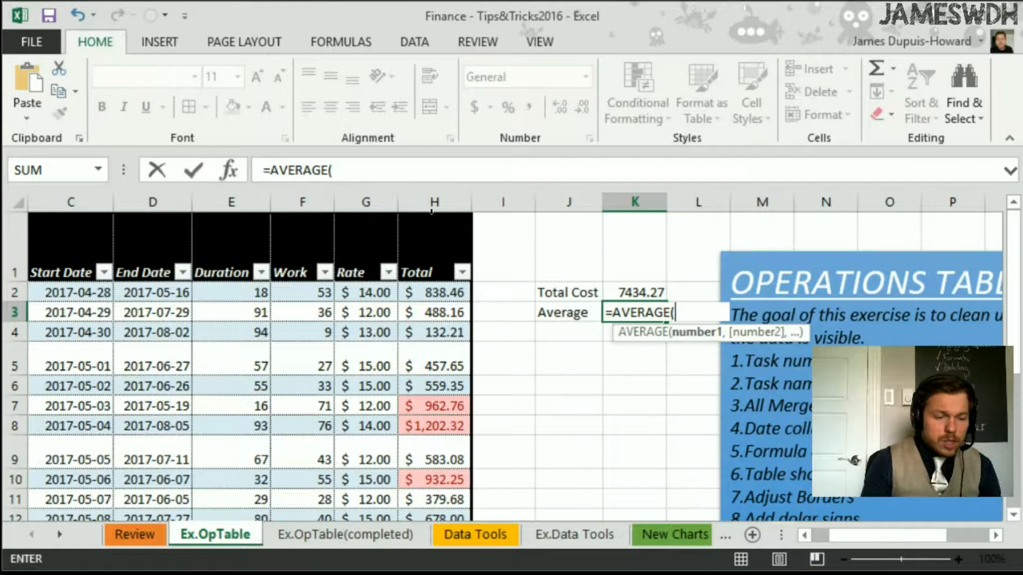
pyautogui.click(434, 292)
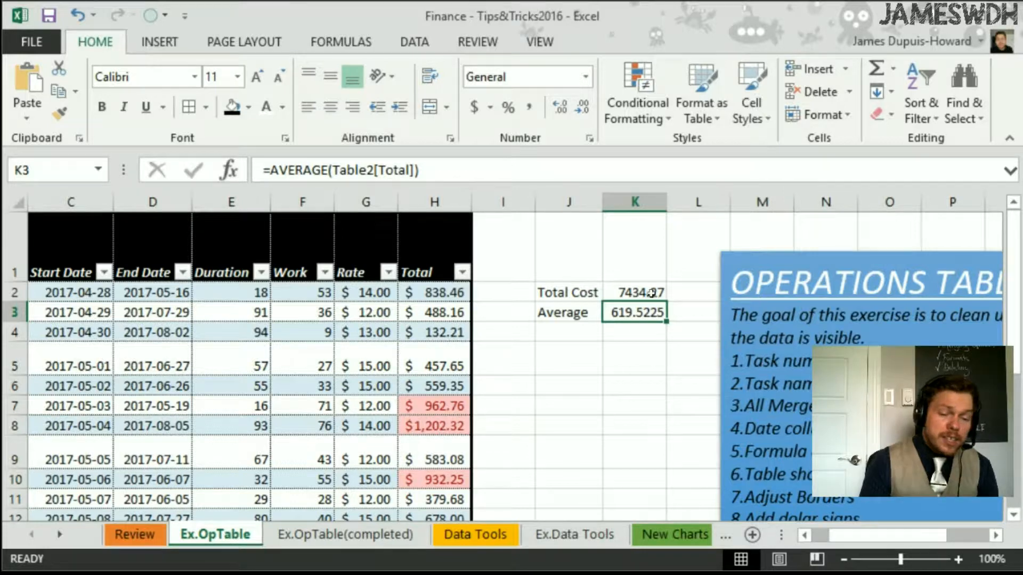
pyautogui.click(633, 292)
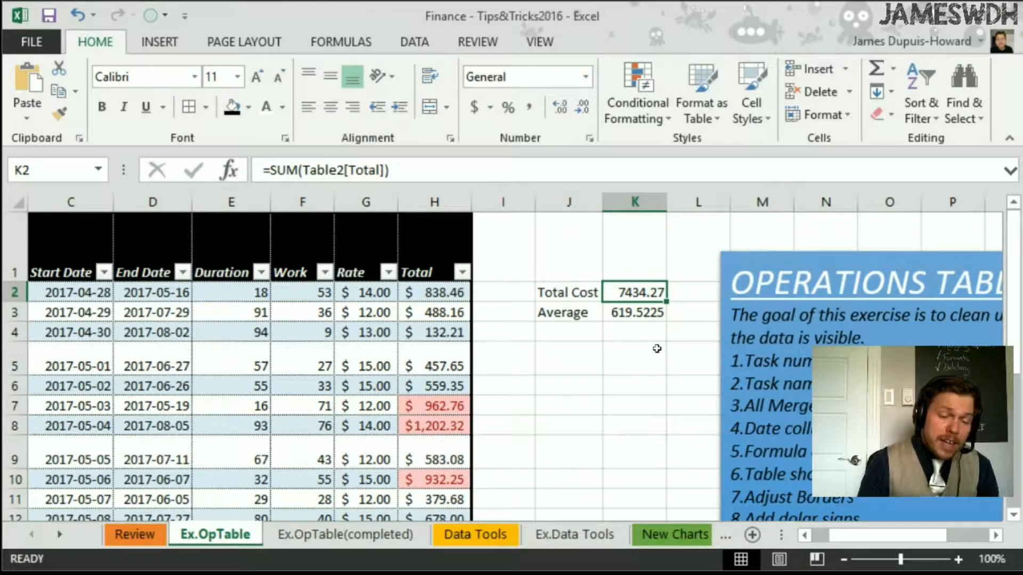
pyautogui.moveTo(623, 326)
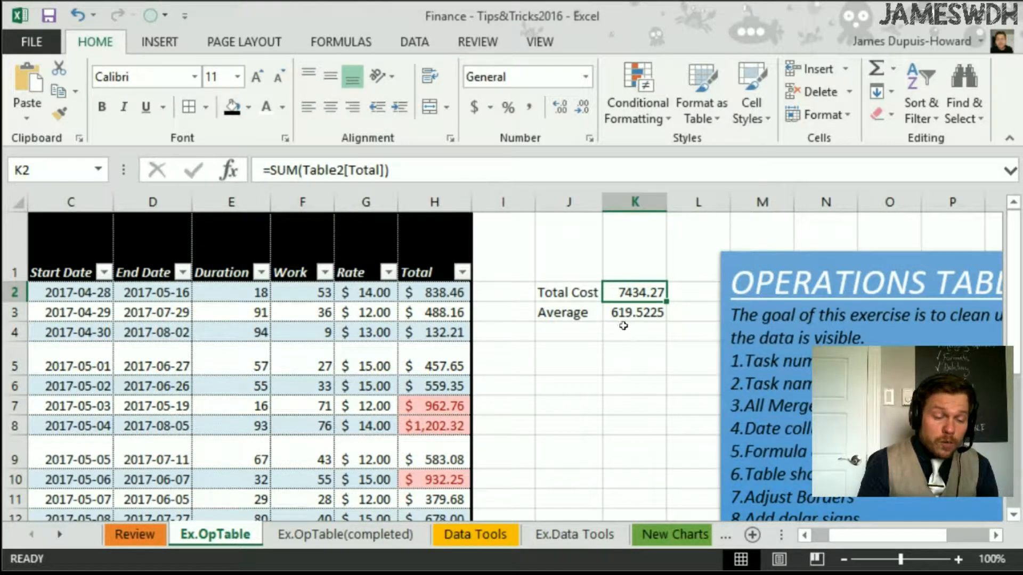
pyautogui.write('DAsh')
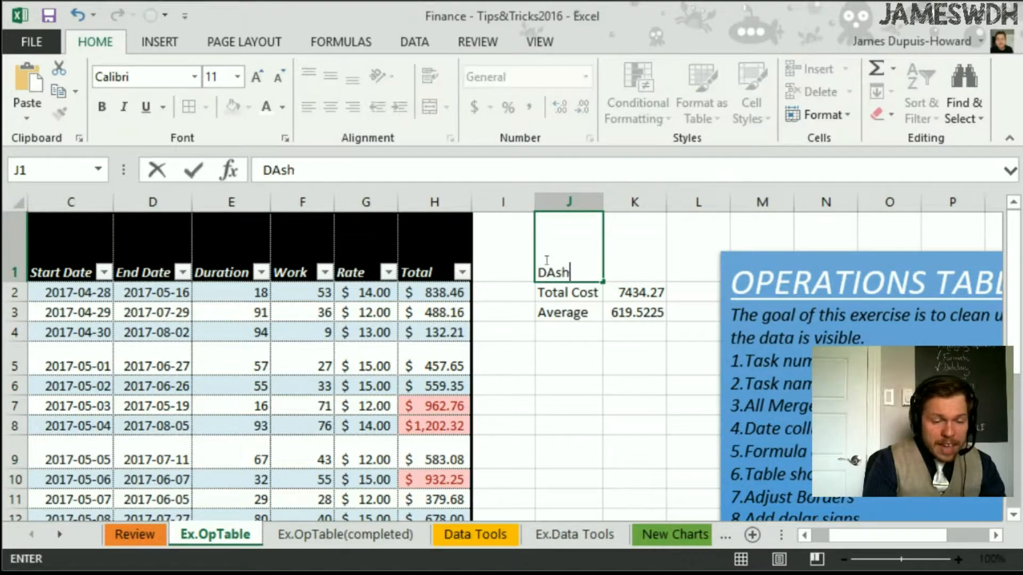
pyautogui.press('Escape')
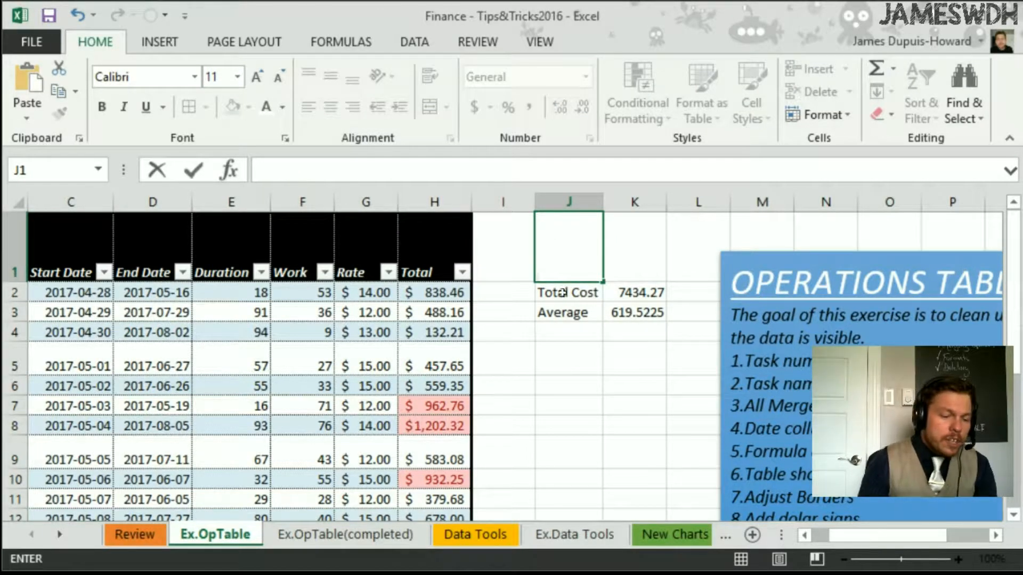
pyautogui.click(346, 534)
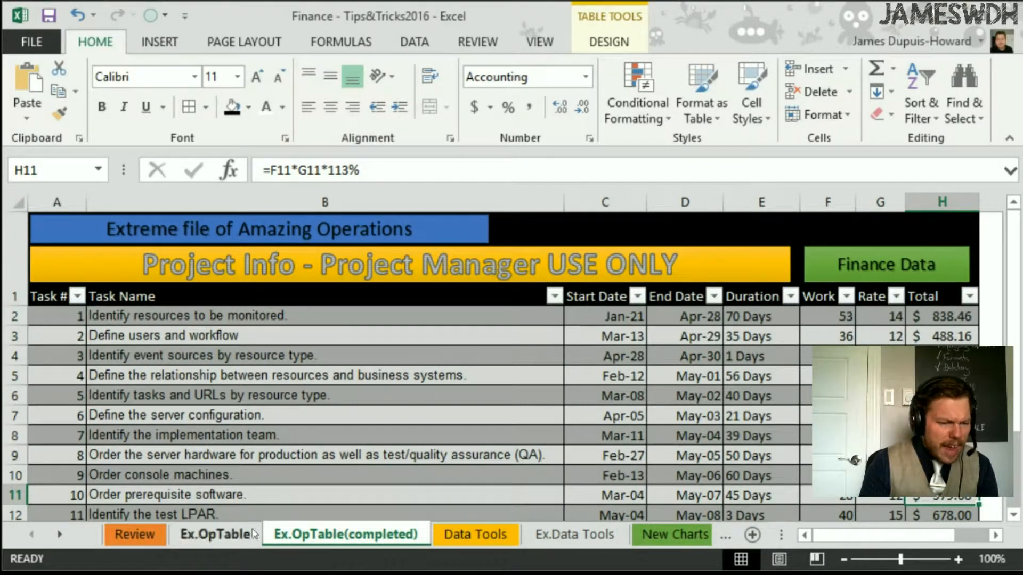
pyautogui.click(215, 534)
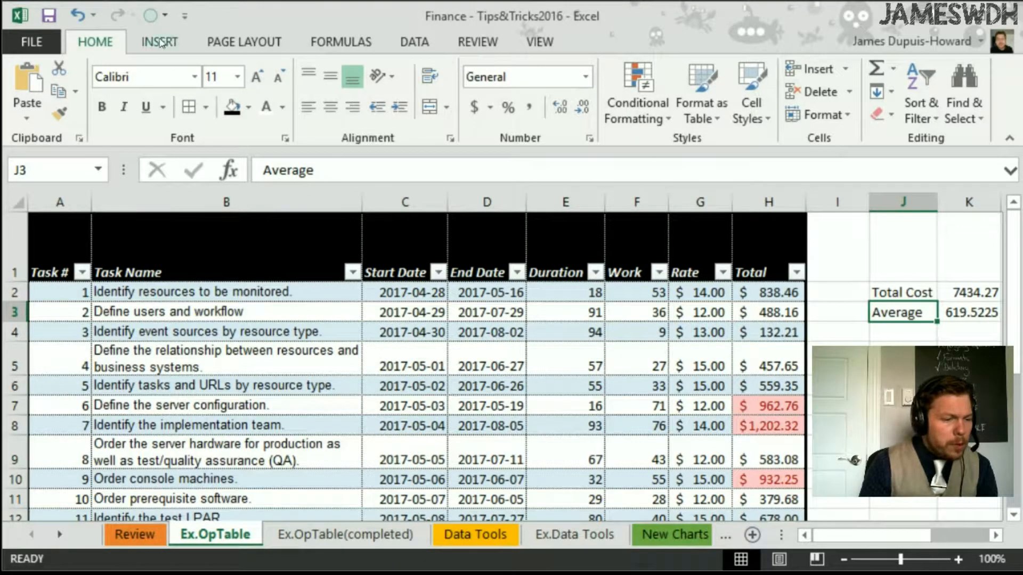
# Step: Draw a blue rectangle banner above the headers reading 'NAME OF THE TABLE'
pyautogui.click(158, 41)
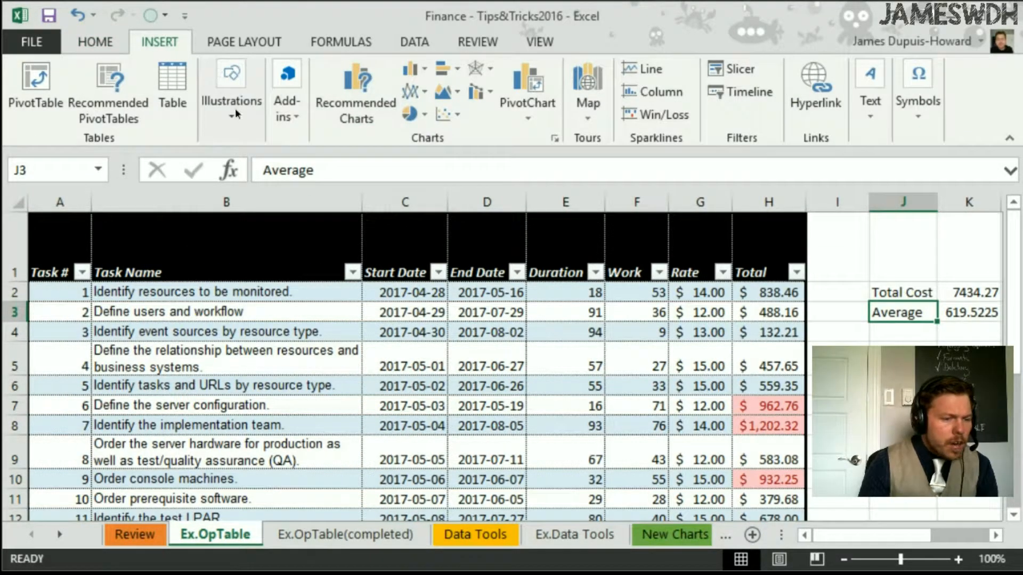
pyautogui.click(231, 92)
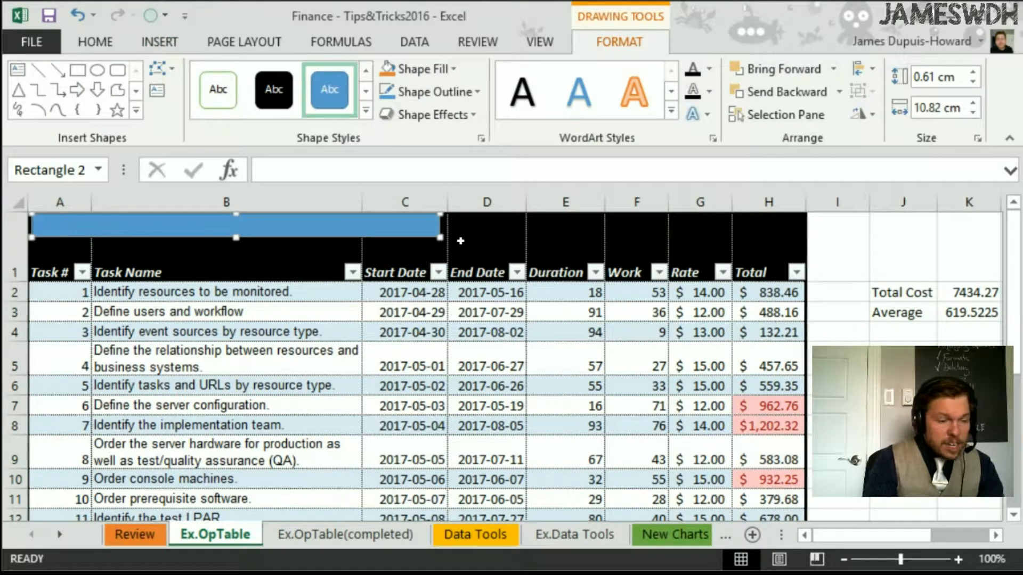
pyautogui.write('NAME OF THE TABLE')
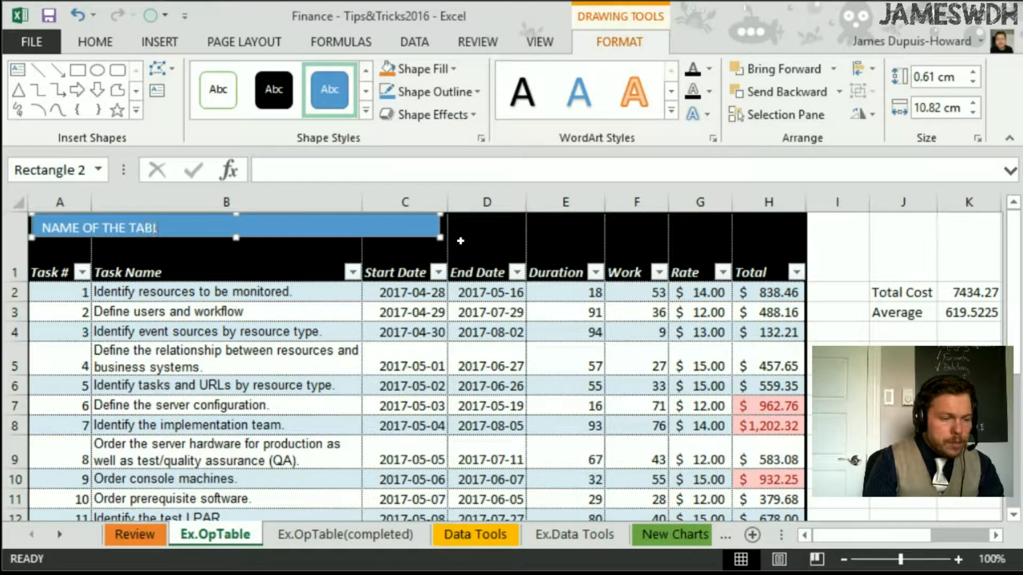
pyautogui.click(486, 332)
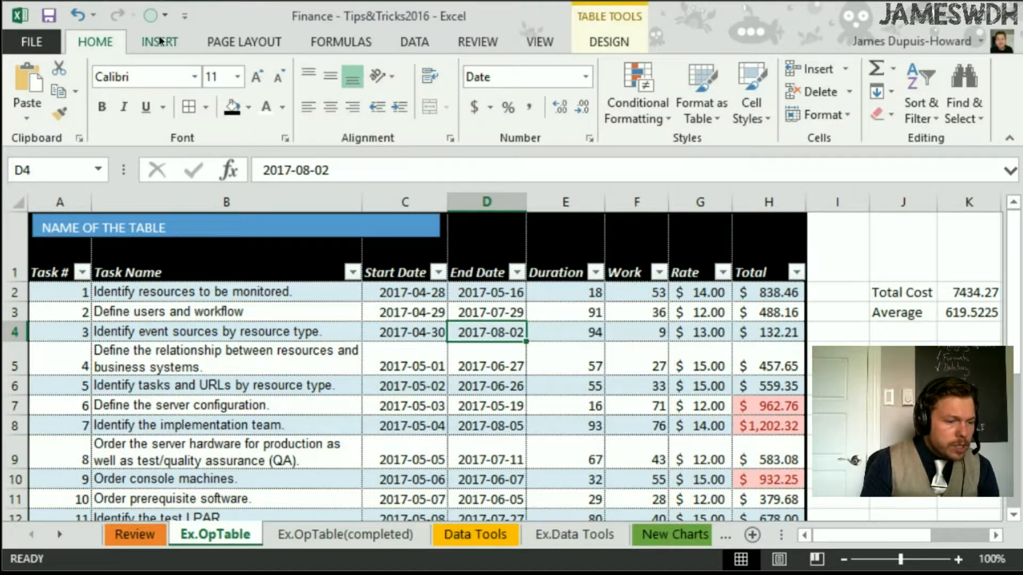
# Step: Draw a rectangle labelled 'PROJECT INFO', centre its text, and place it over columns A–E
pyautogui.click(159, 41)
pyautogui.write('PROJECT INFO')
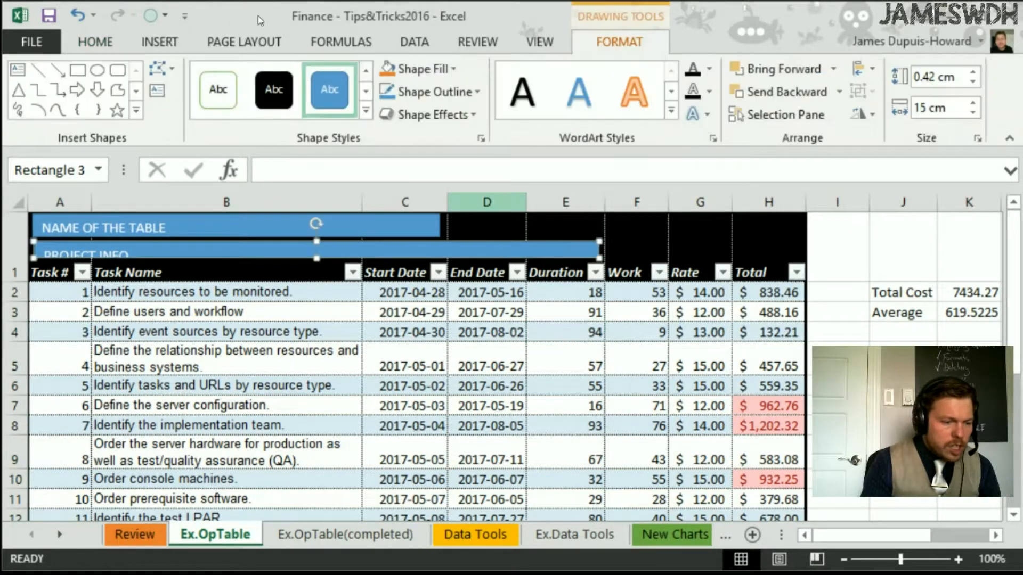
pyautogui.click(95, 41)
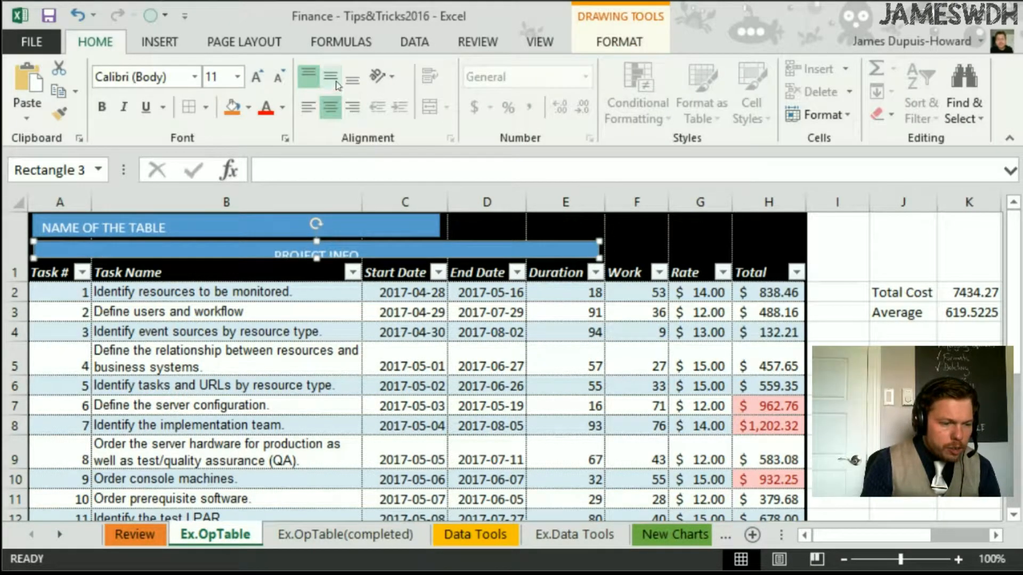
pyautogui.click(486, 364)
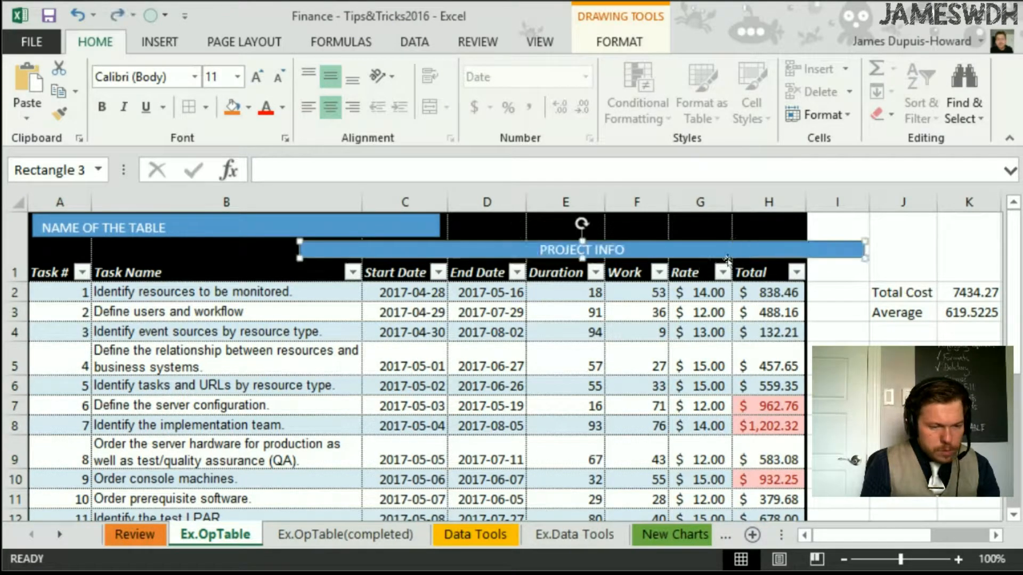
pyautogui.moveTo(581, 249); pyautogui.dragTo(316, 249)
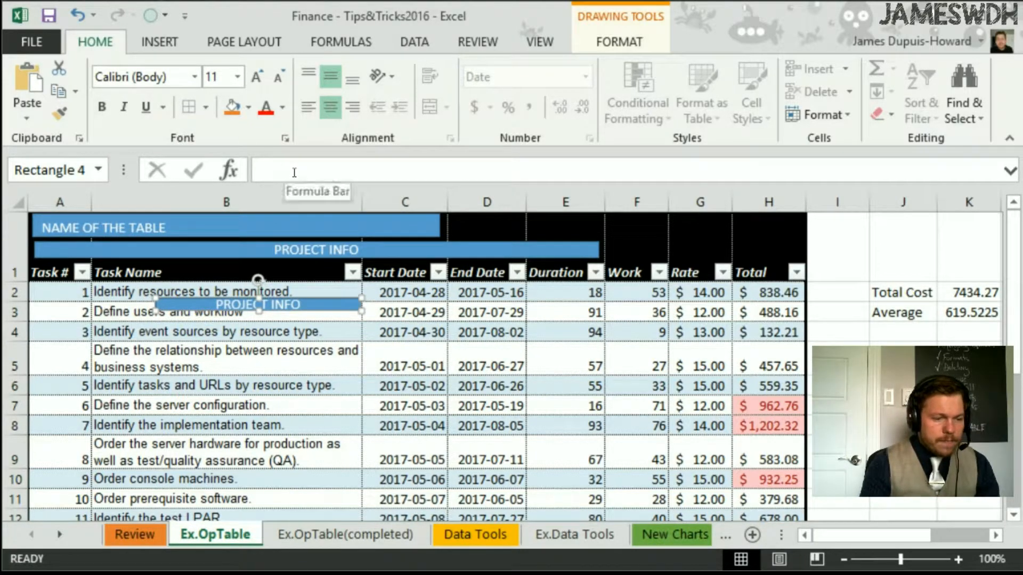
# Step: Retype the copied banner as 'Finance INFO' over columns F–H and deselect it via cell I1
pyautogui.write('A')
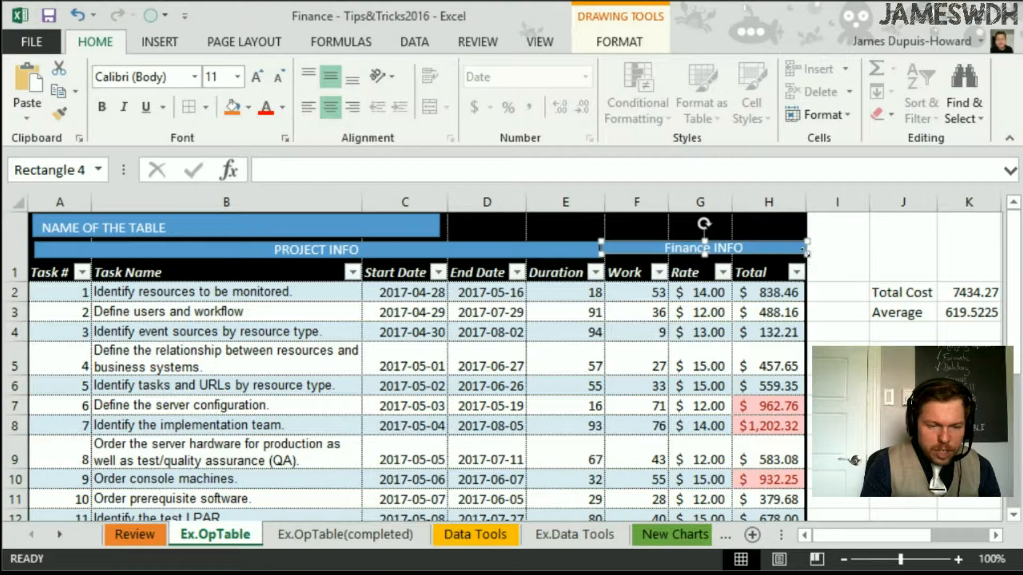
pyautogui.click(837, 246)
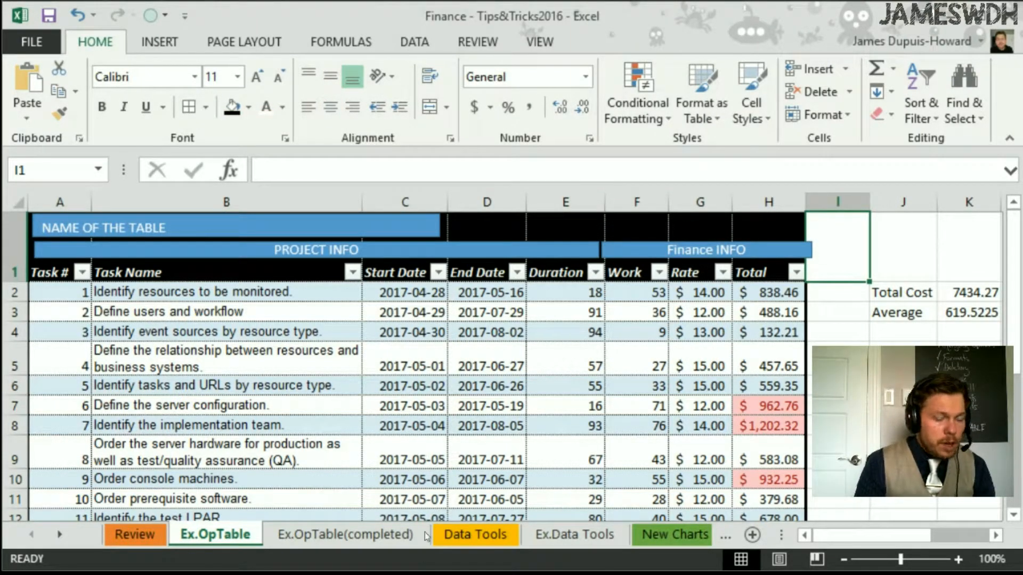
pyautogui.click(345, 534)
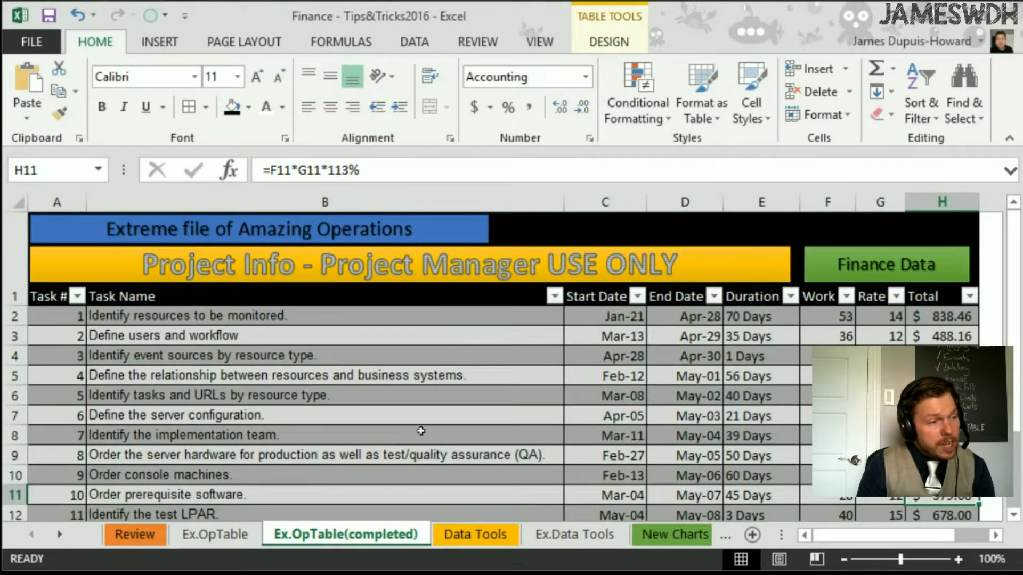
pyautogui.click(214, 534)
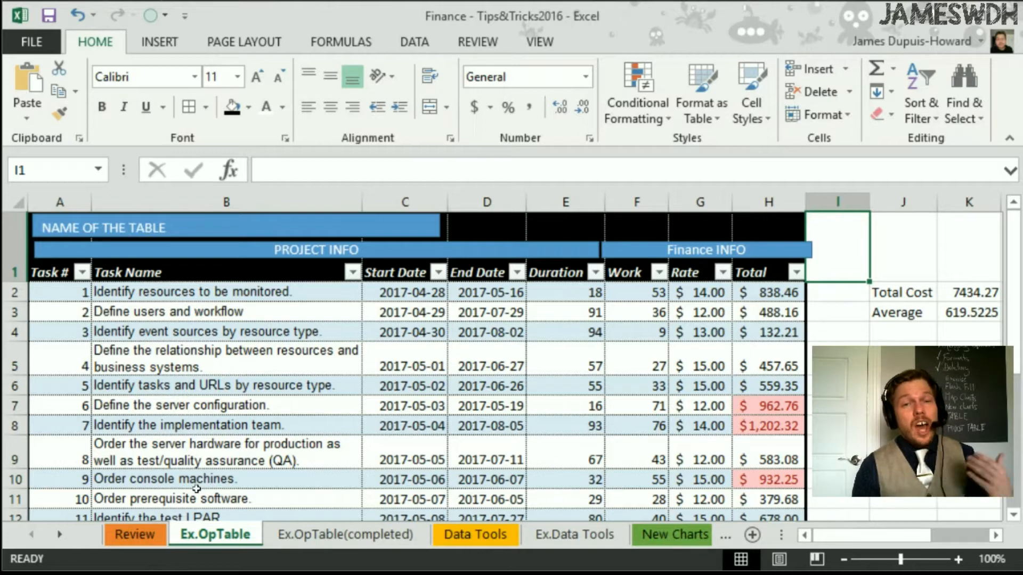
pyautogui.moveTo(196, 501)
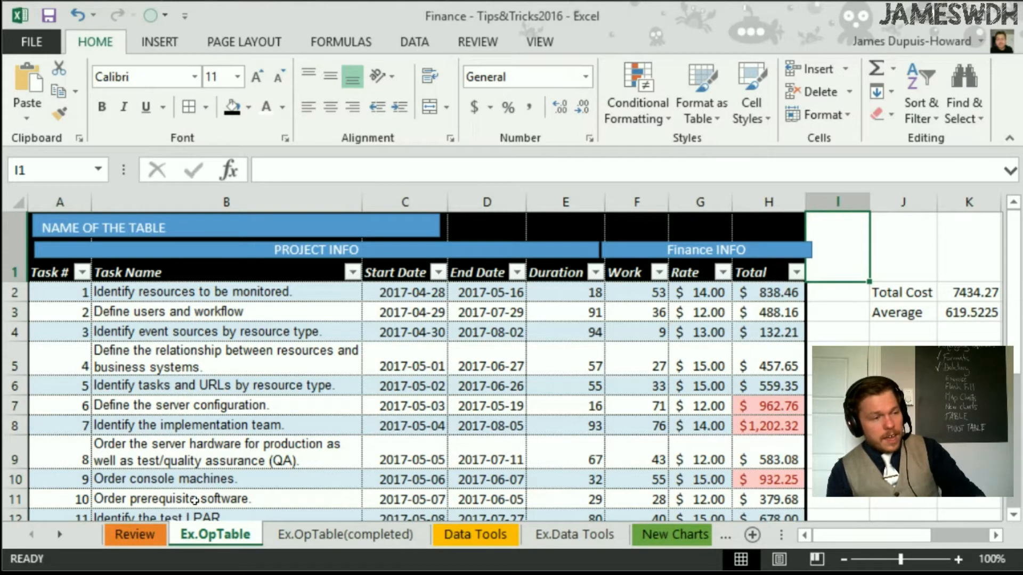